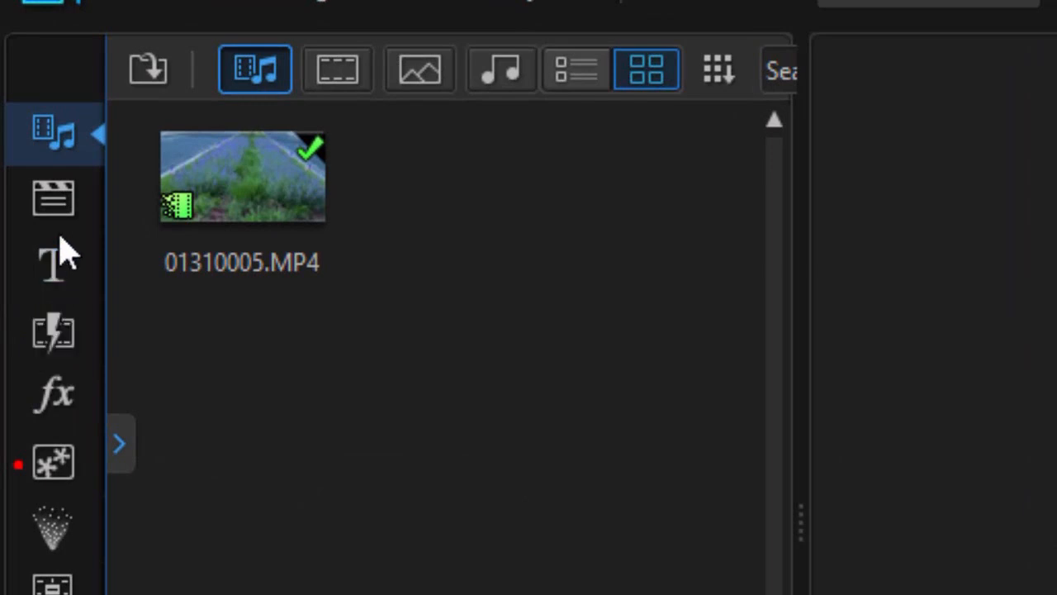
Show the Color Boards library and browse the Custom and Uniform Color categories.
{"action": "left_click", "coordinate": [241, 178]}
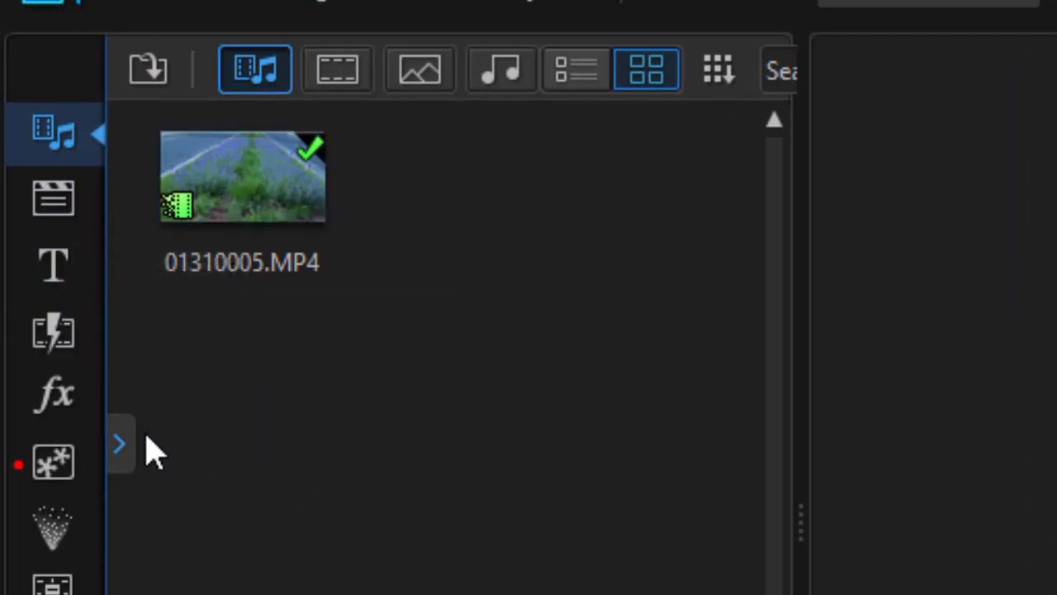
{"action": "mouse_move", "coordinate": [119, 442]}
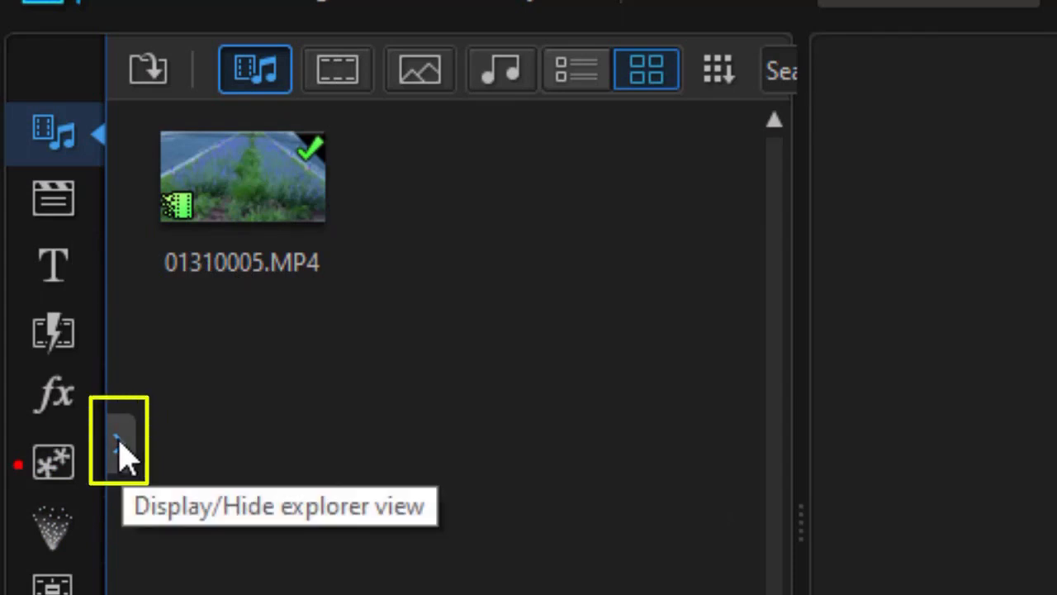
{"action": "left_click", "coordinate": [119, 442]}
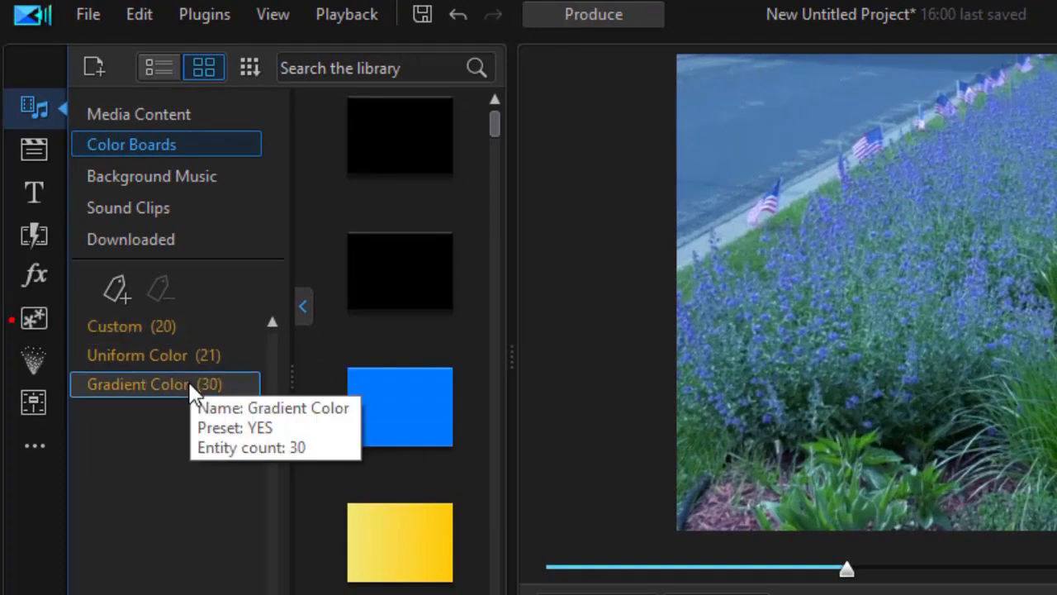
{"action": "left_click", "coordinate": [129, 327]}
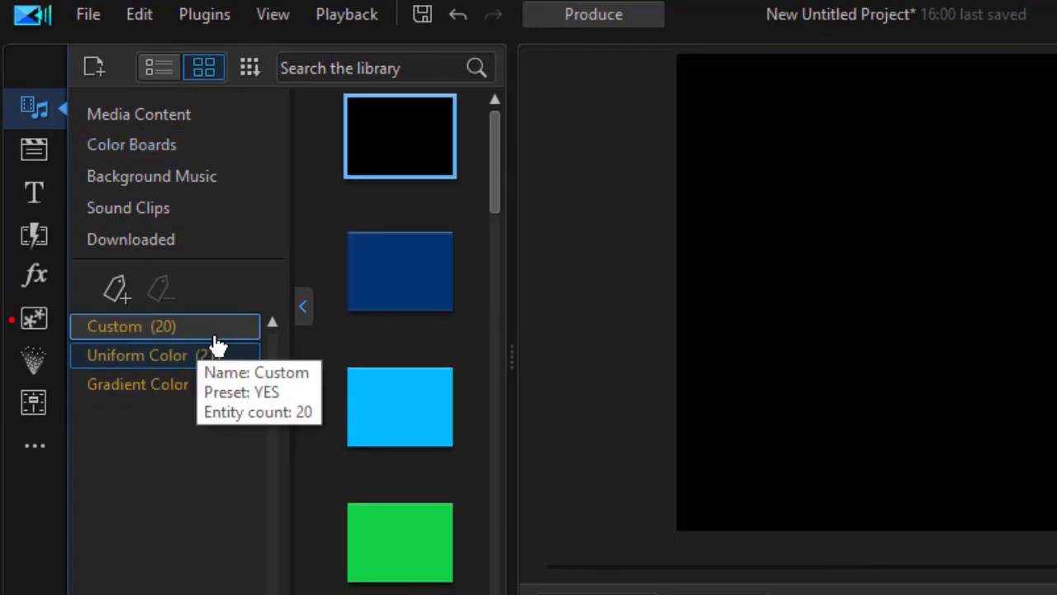
{"action": "left_click", "coordinate": [400, 407]}
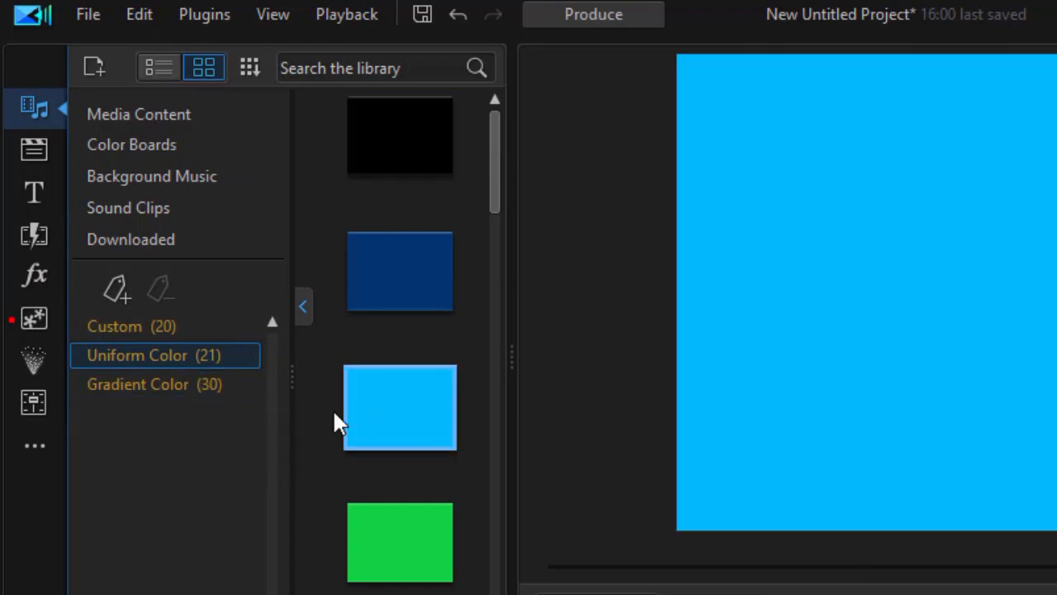
Place a peach gradient board on track 2 and squash it into a thin horizontal bar.
{"action": "left_click", "coordinate": [152, 383]}
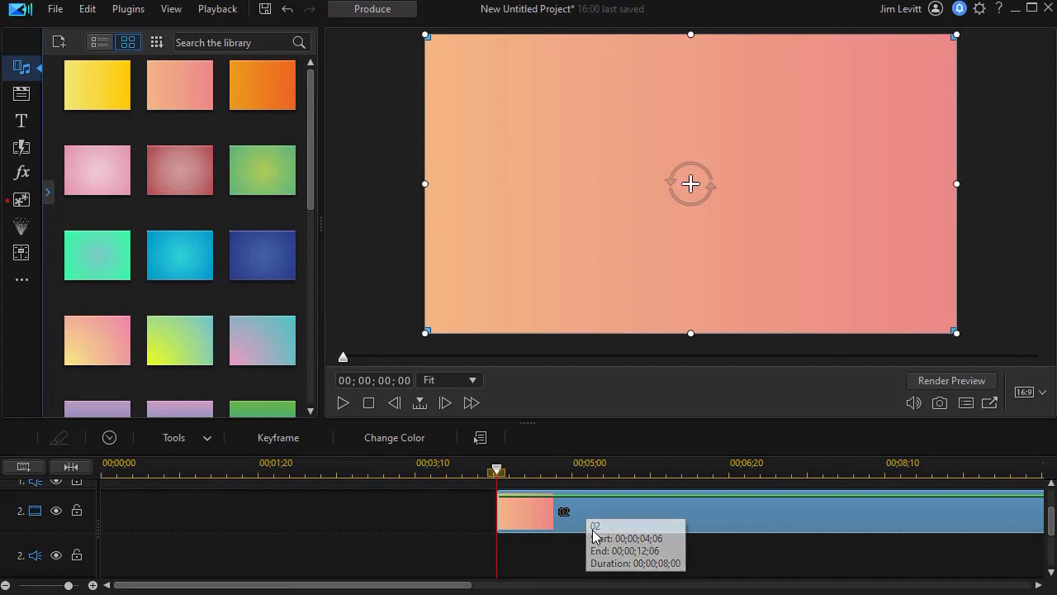
{"action": "mouse_move", "coordinate": [613, 520]}
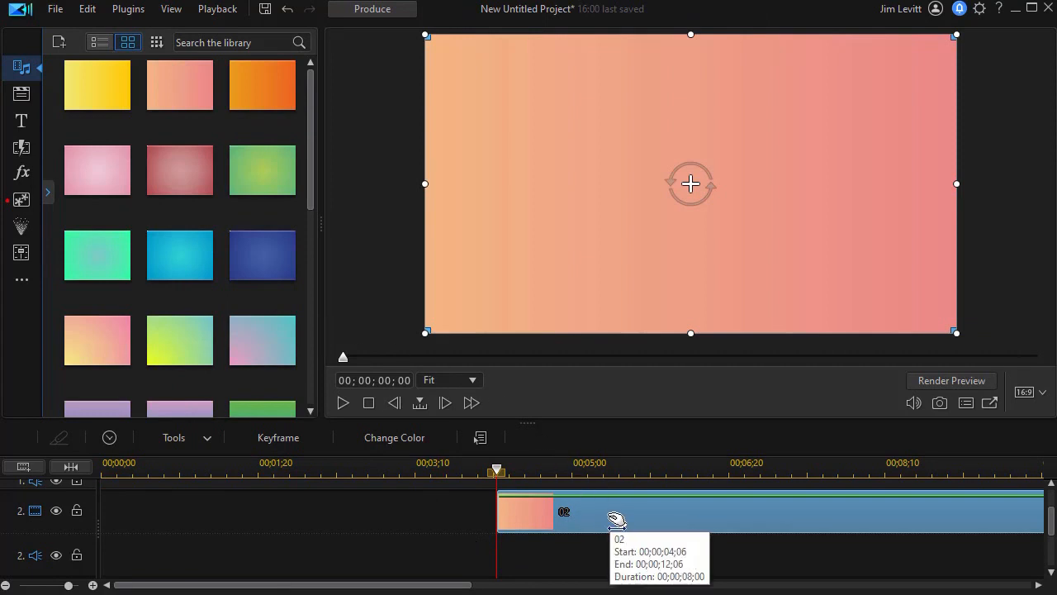
{"action": "left_click", "coordinate": [393, 437]}
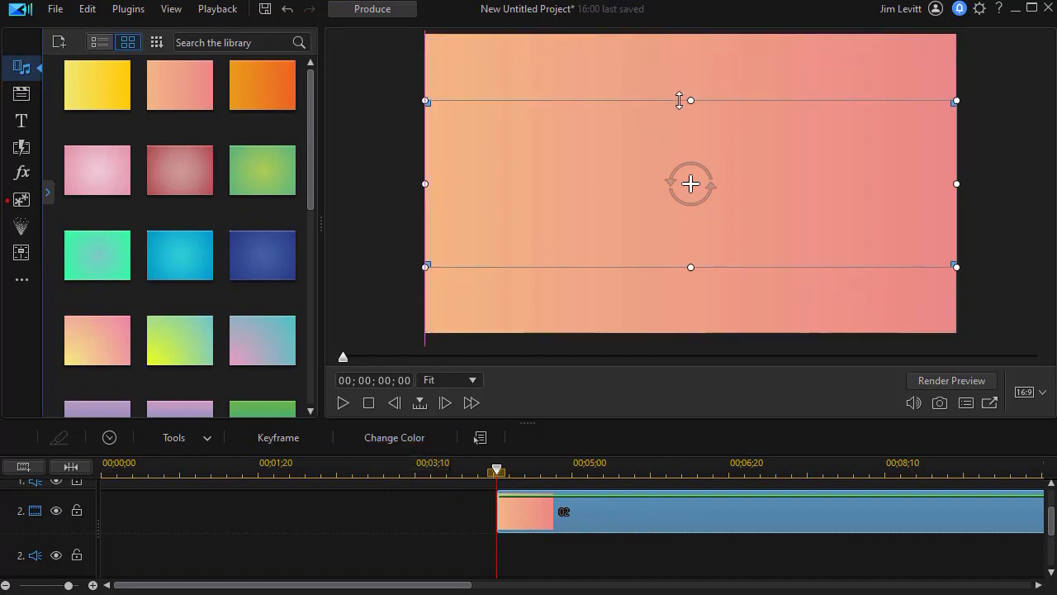
{"action": "left_click_drag", "start_coordinate": [690, 101], "coordinate": [691, 160]}
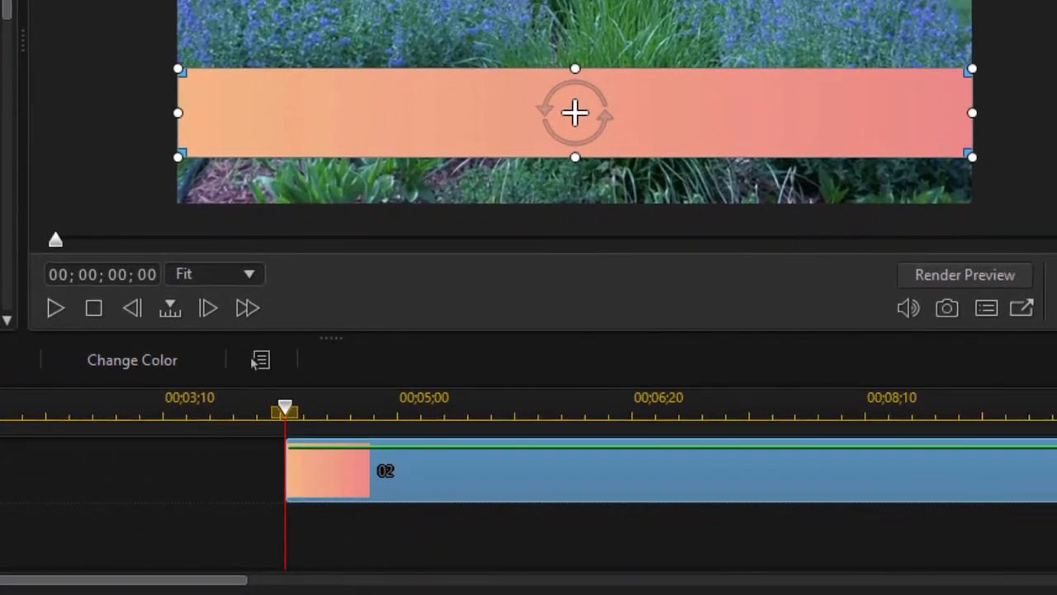
Give the bar's gradient a copper-red BB341C middle stop.
{"action": "left_click", "coordinate": [132, 360]}
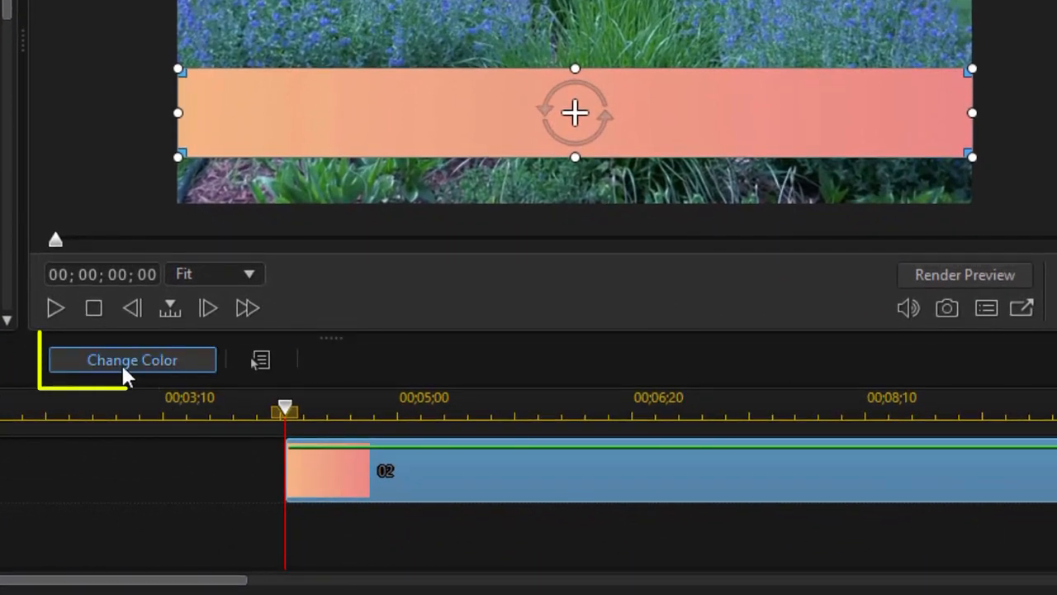
{"action": "left_click", "coordinate": [132, 360]}
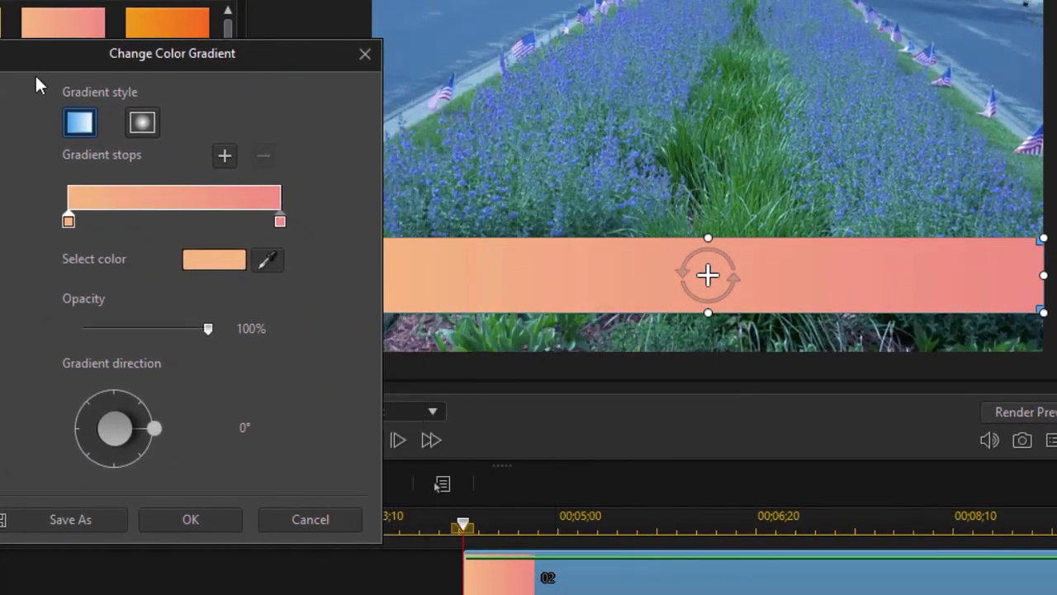
{"action": "mouse_move", "coordinate": [228, 228]}
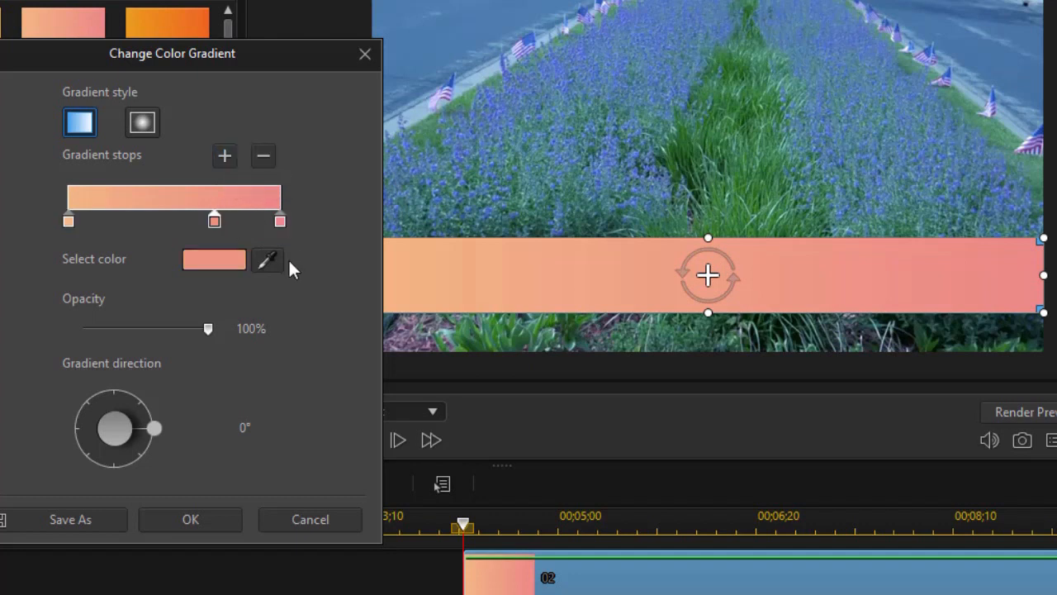
{"action": "mouse_move", "coordinate": [56, 244]}
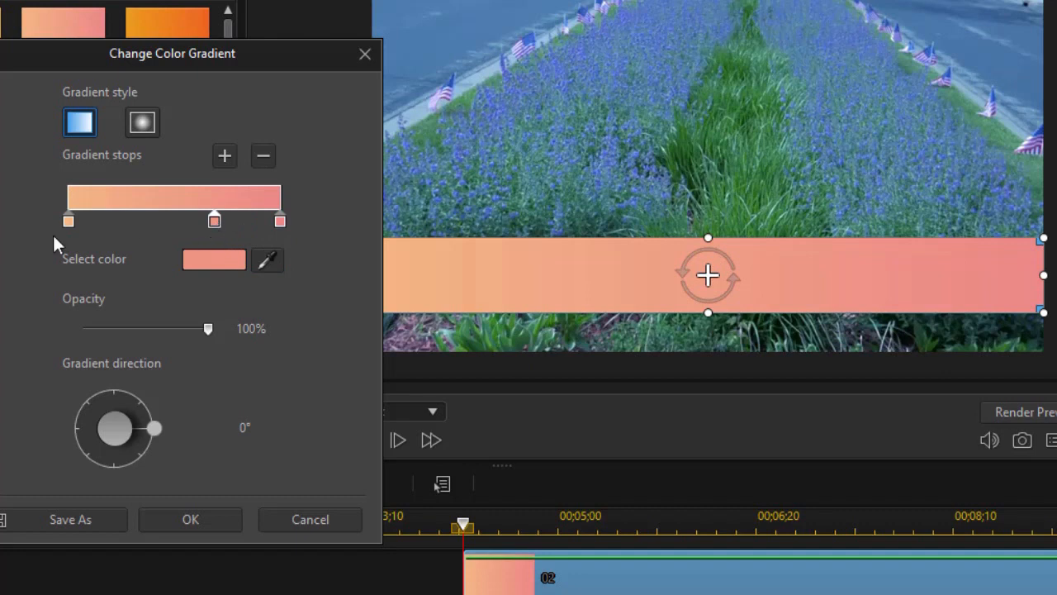
{"action": "mouse_move", "coordinate": [81, 239]}
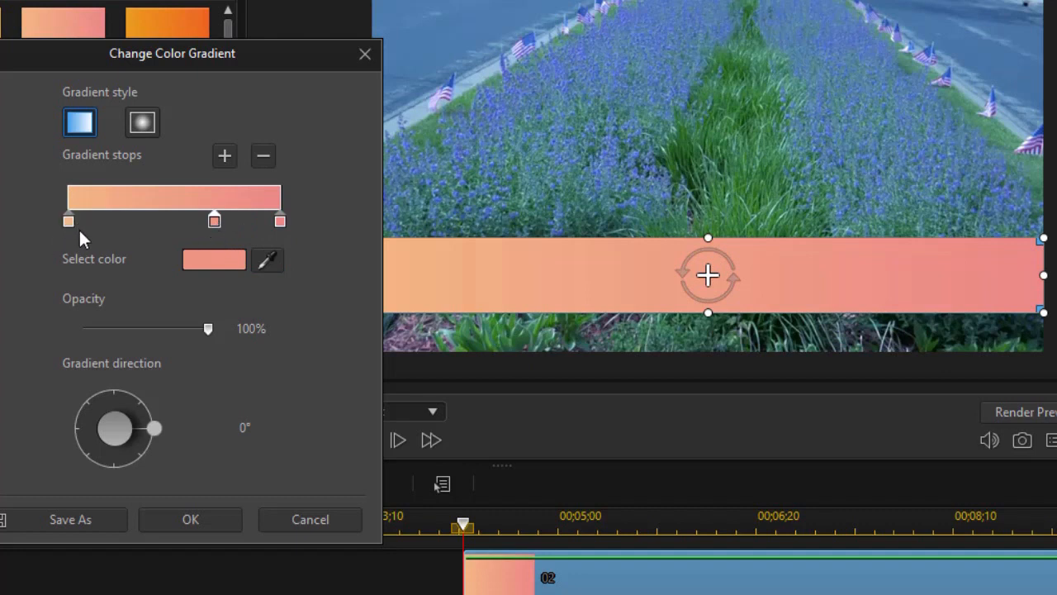
{"action": "mouse_move", "coordinate": [267, 230]}
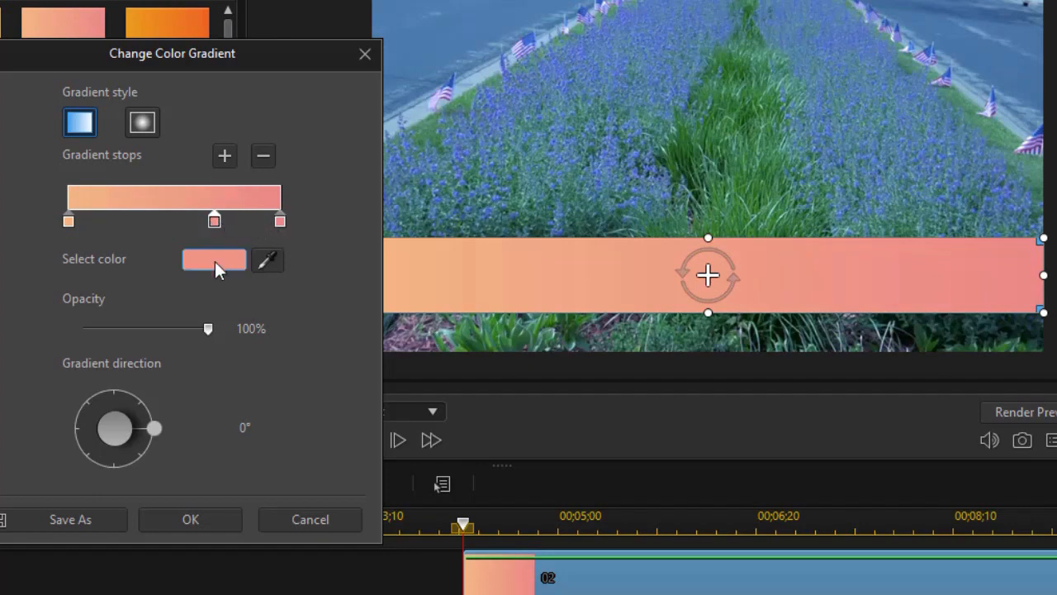
{"action": "left_click", "coordinate": [215, 260]}
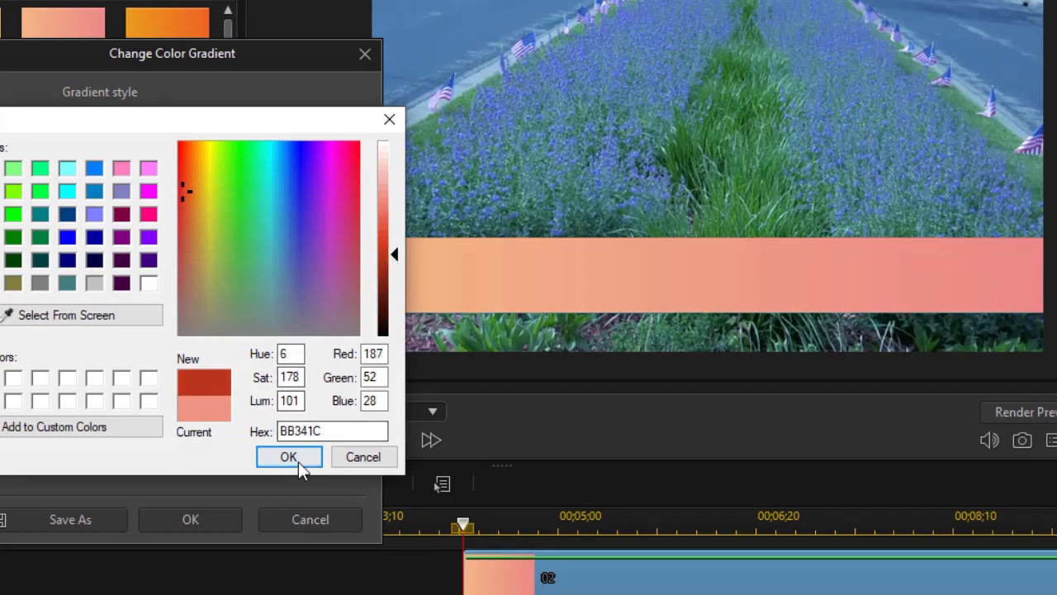
{"action": "left_click", "coordinate": [287, 456]}
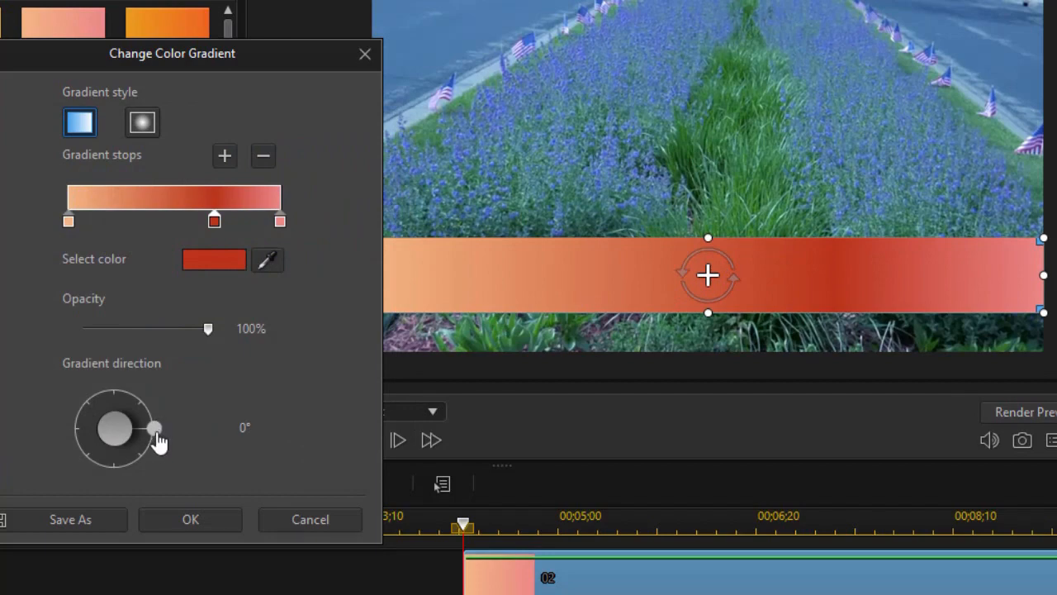
Turn the gradient direction dial to 90° so it shades vertically.
{"action": "left_click_drag", "start_coordinate": [155, 428], "coordinate": [112, 466]}
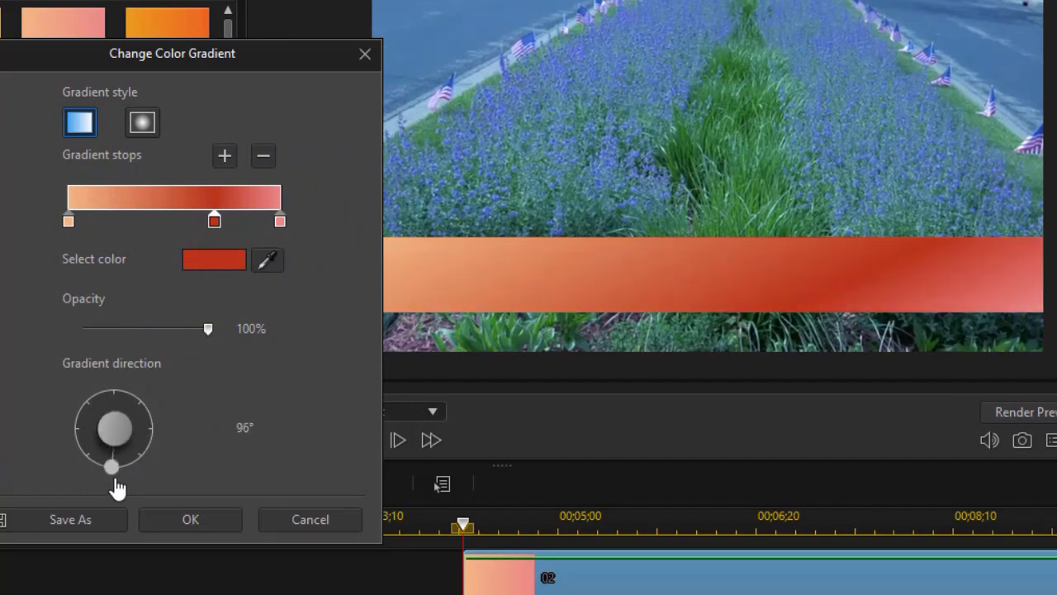
{"action": "left_click_drag", "start_coordinate": [112, 470], "coordinate": [114, 466]}
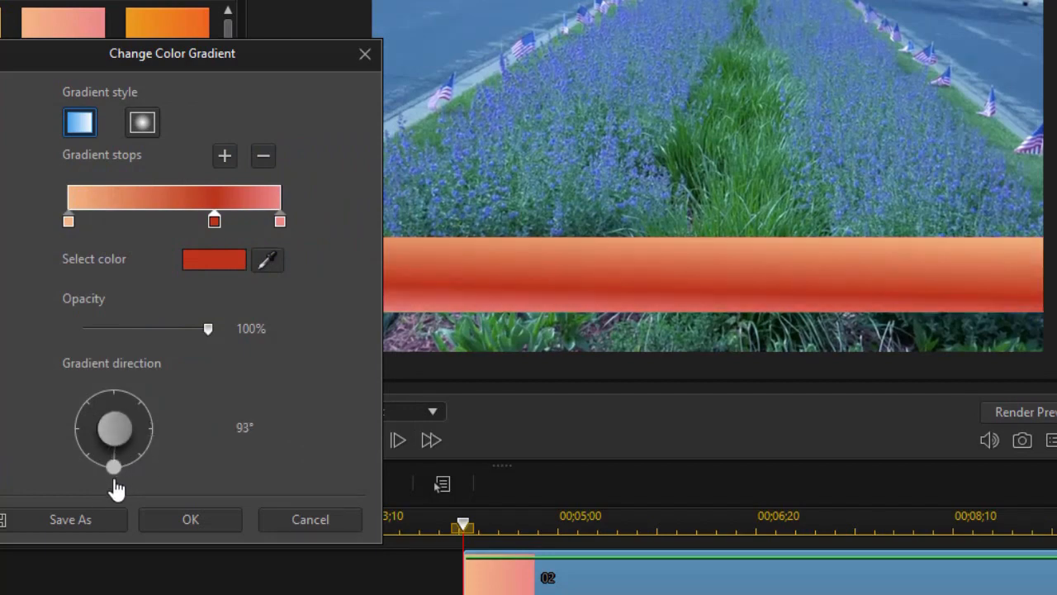
{"action": "left_click_drag", "start_coordinate": [113, 466], "coordinate": [115, 466]}
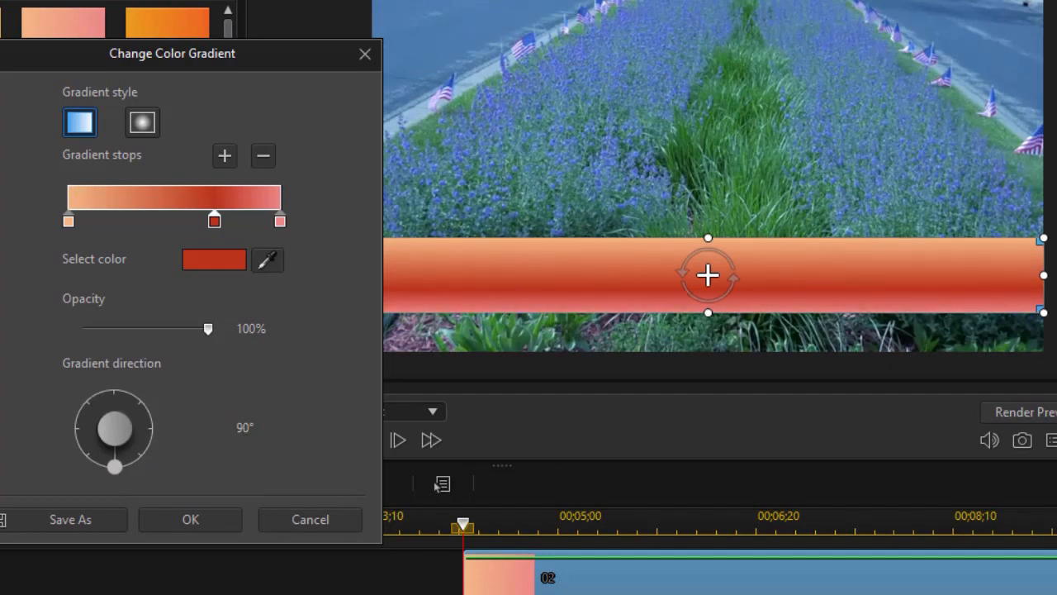
{"action": "mouse_move", "coordinate": [215, 223]}
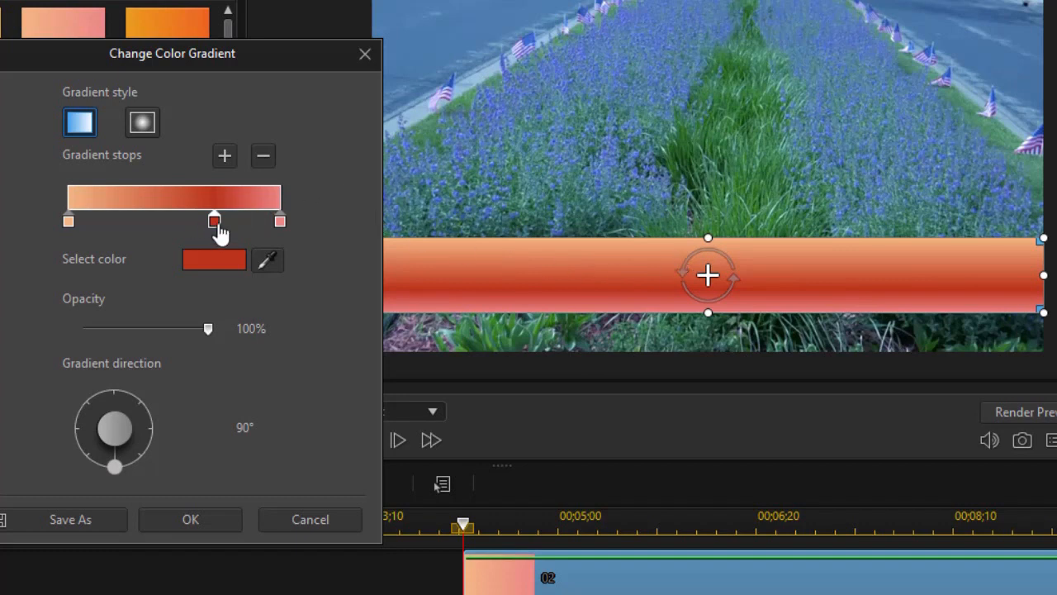
Reposition the copper and black stops and add a pale pink stop below them.
{"action": "left_click_drag", "start_coordinate": [215, 222], "coordinate": [228, 221]}
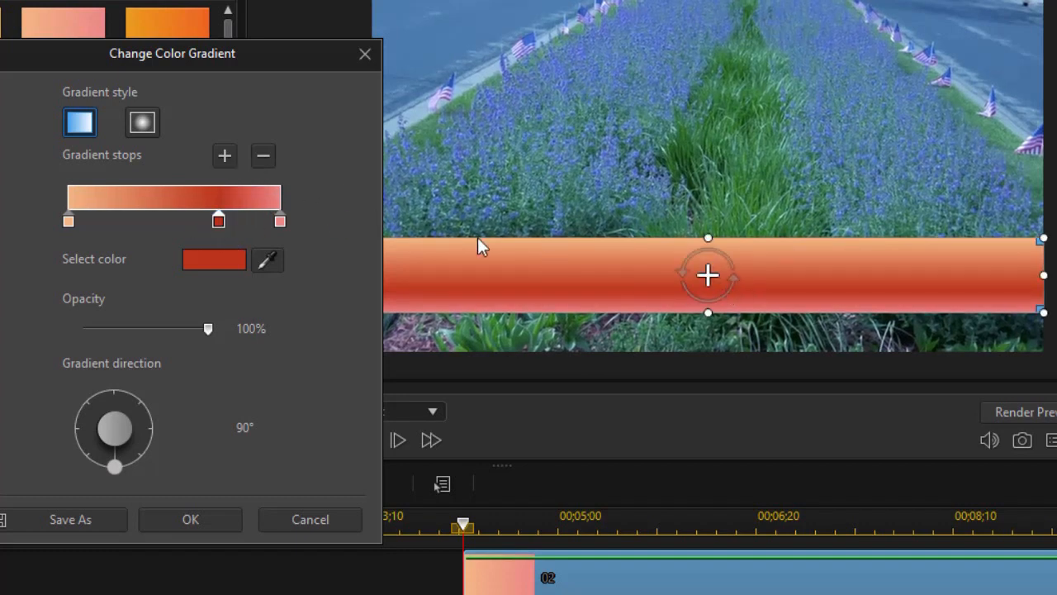
{"action": "mouse_move", "coordinate": [213, 164]}
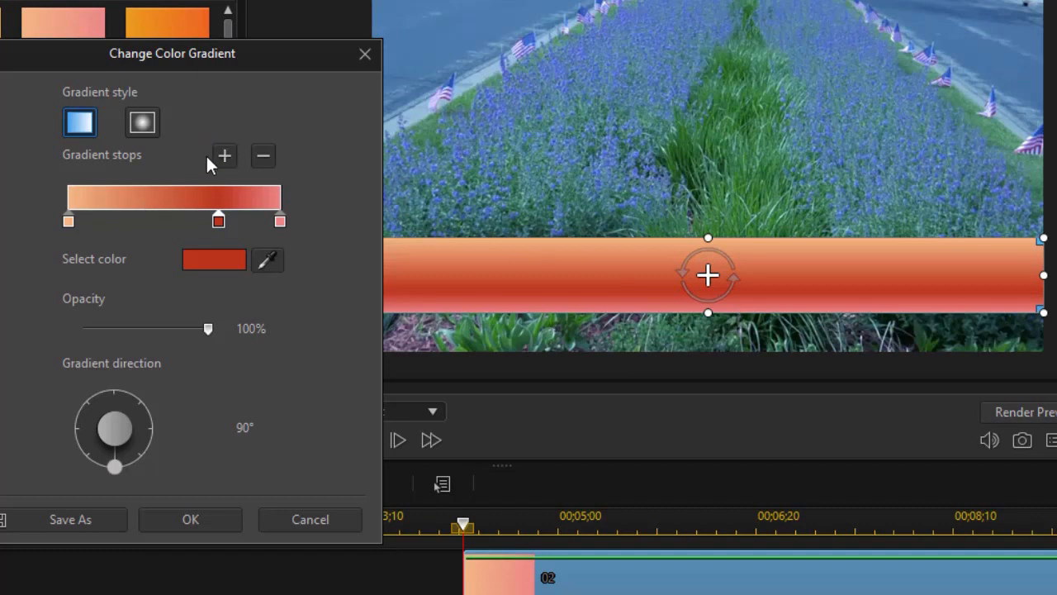
{"action": "mouse_move", "coordinate": [248, 224]}
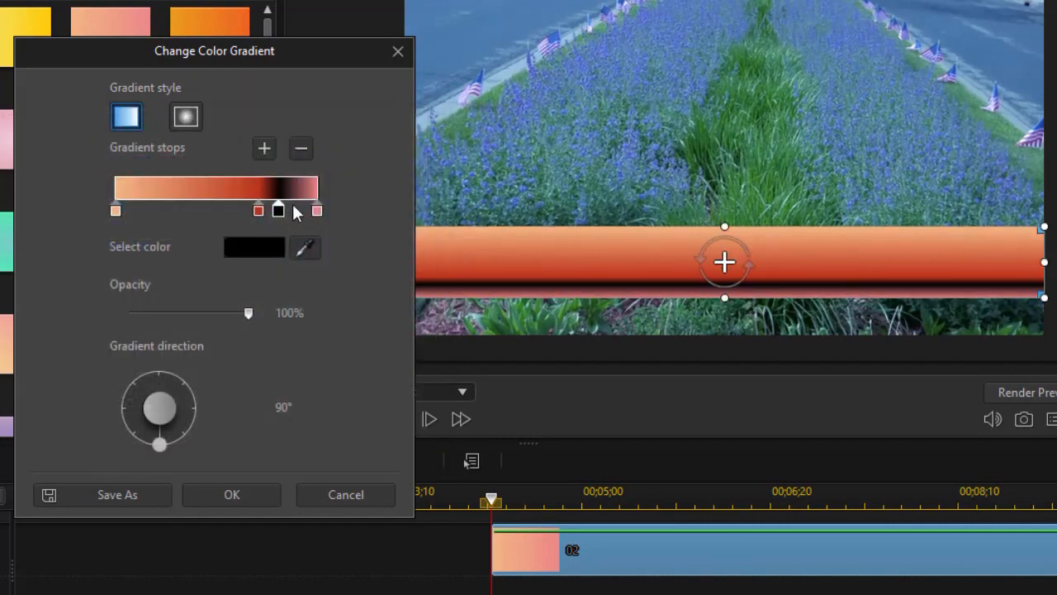
{"action": "left_click_drag", "start_coordinate": [277, 210], "coordinate": [266, 210]}
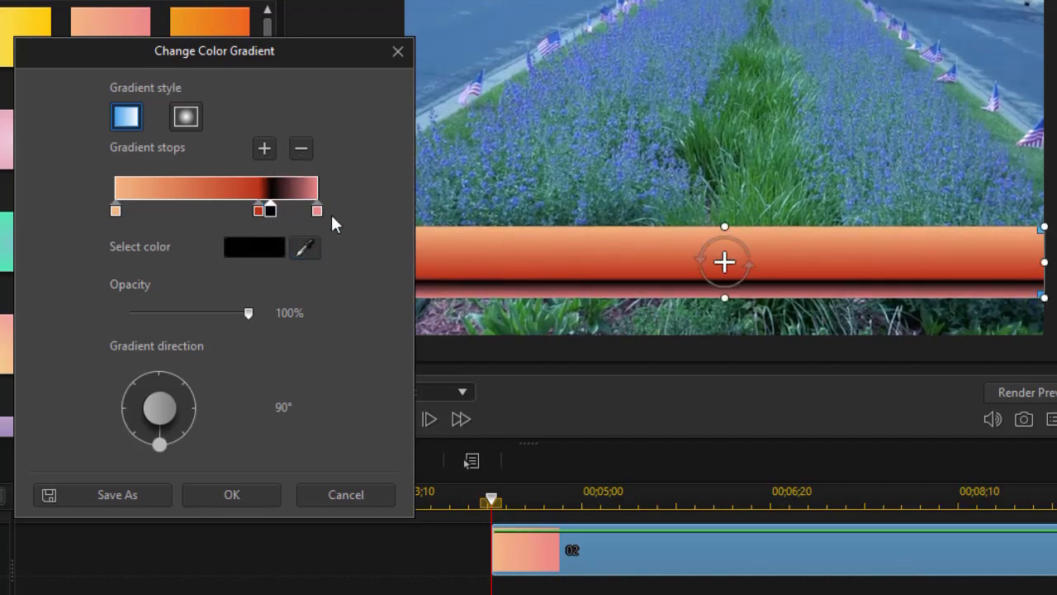
{"action": "mouse_move", "coordinate": [284, 217]}
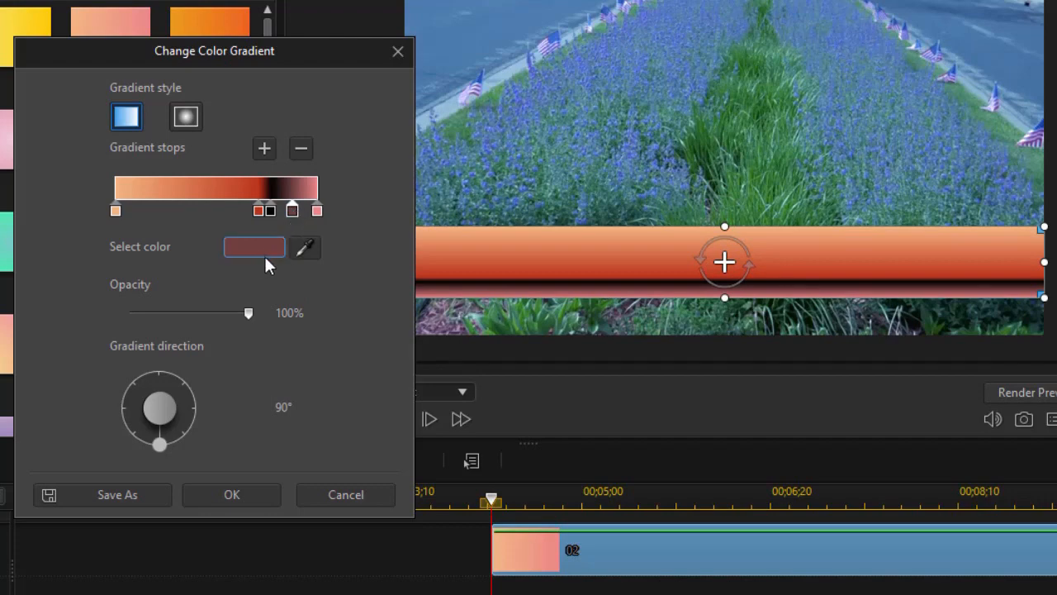
{"action": "left_click", "coordinate": [254, 248]}
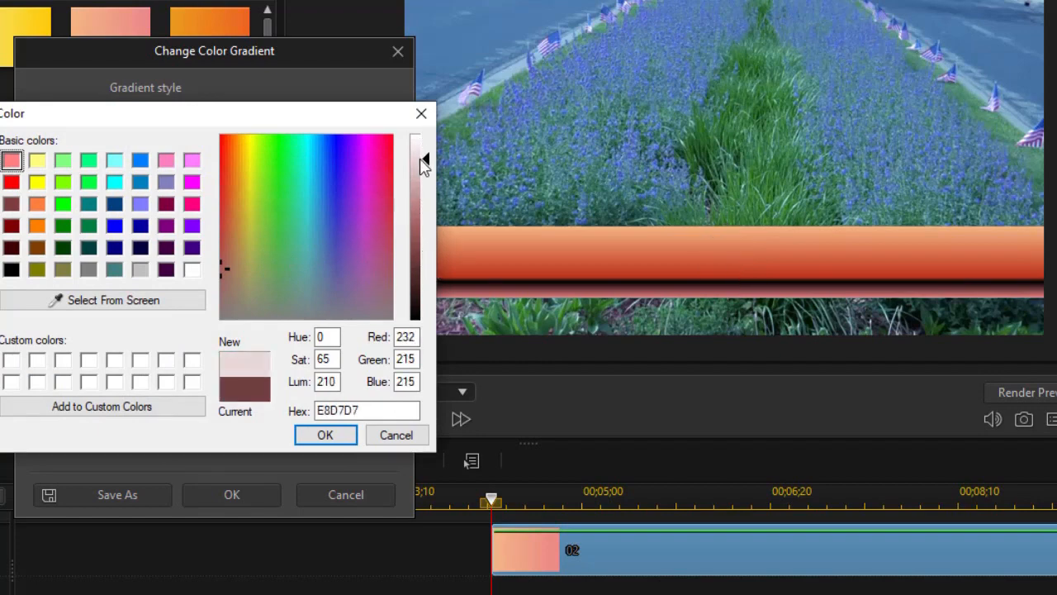
{"action": "left_click_drag", "start_coordinate": [416, 162], "coordinate": [416, 169]}
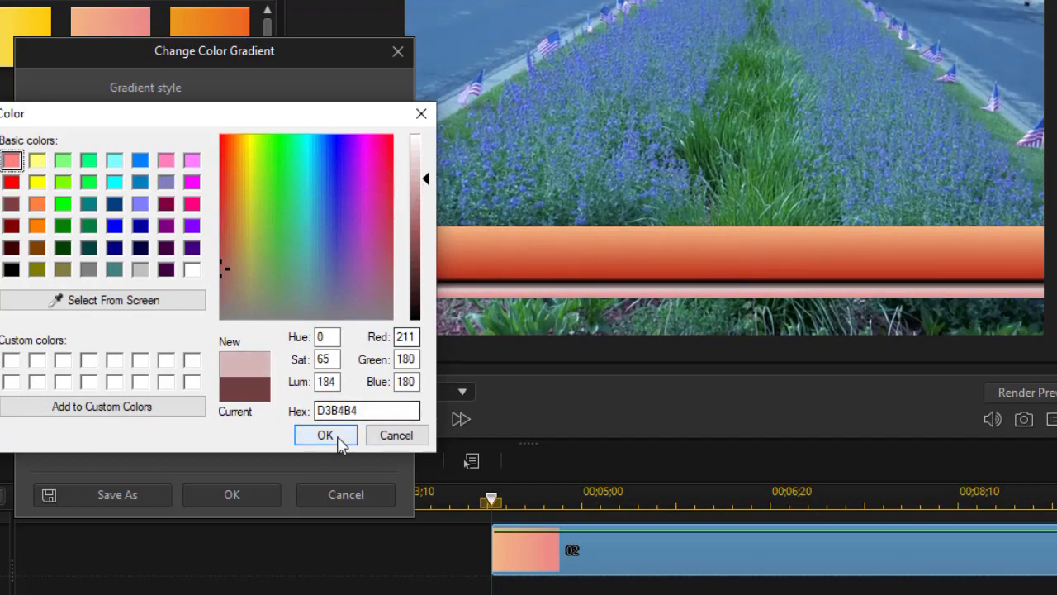
{"action": "left_click", "coordinate": [325, 434]}
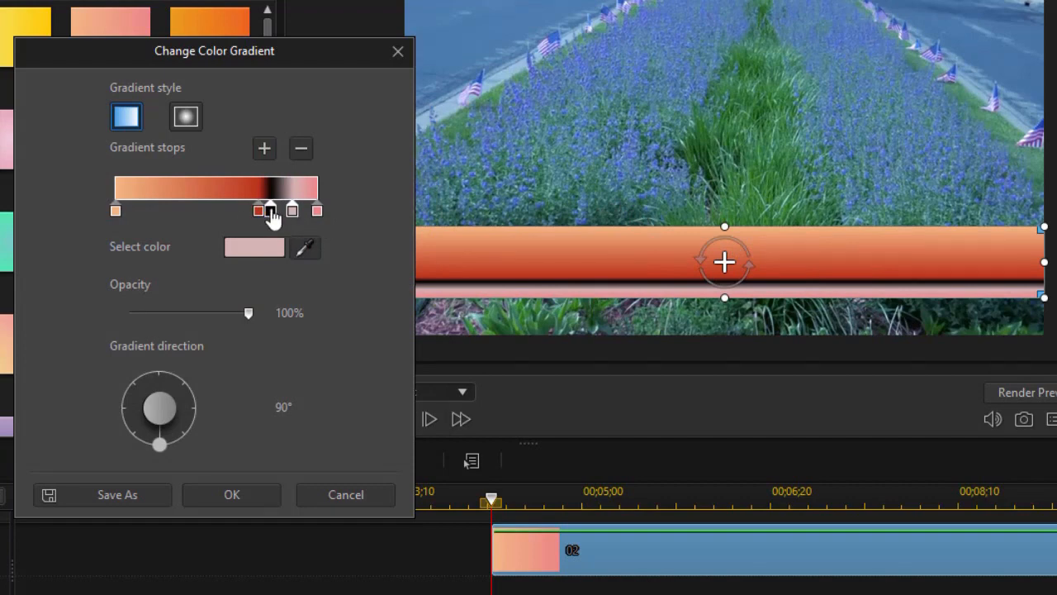
{"action": "left_click", "coordinate": [269, 209]}
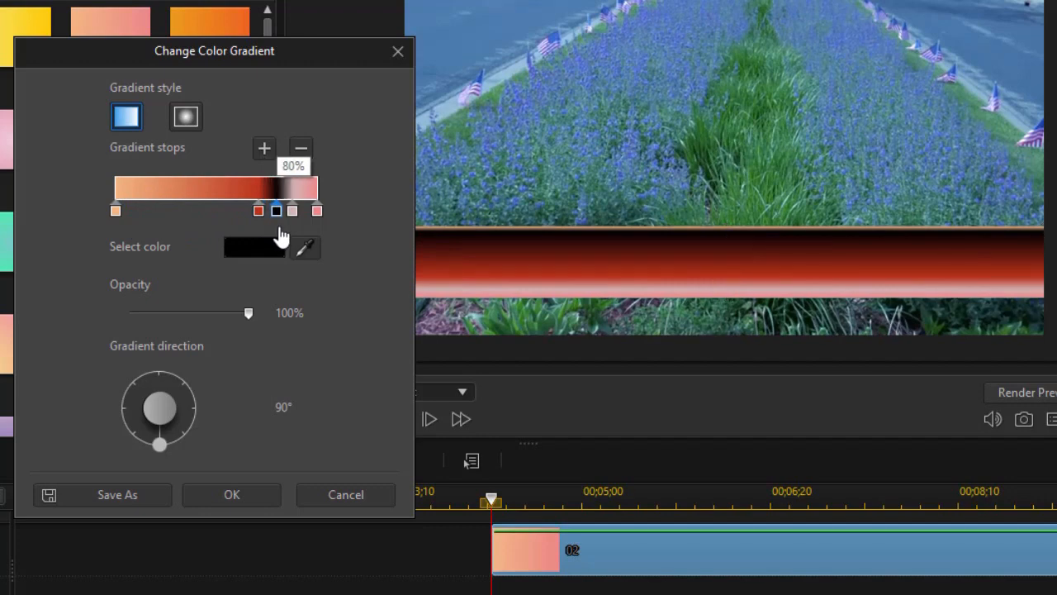
Set the copper-red stop's opacity to about 66%.
{"action": "left_click", "coordinate": [274, 209]}
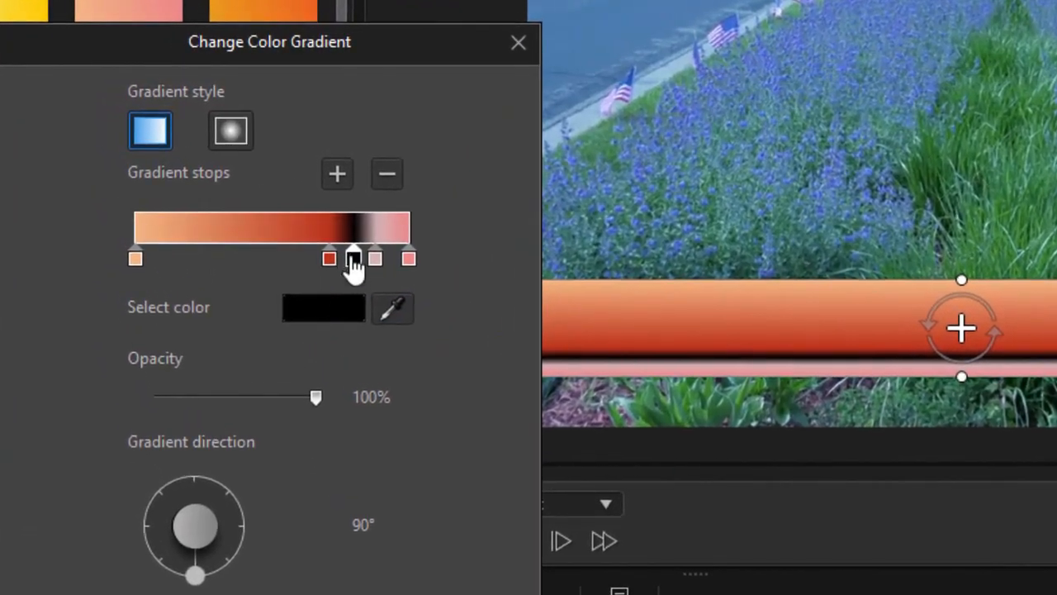
{"action": "left_click", "coordinate": [350, 257]}
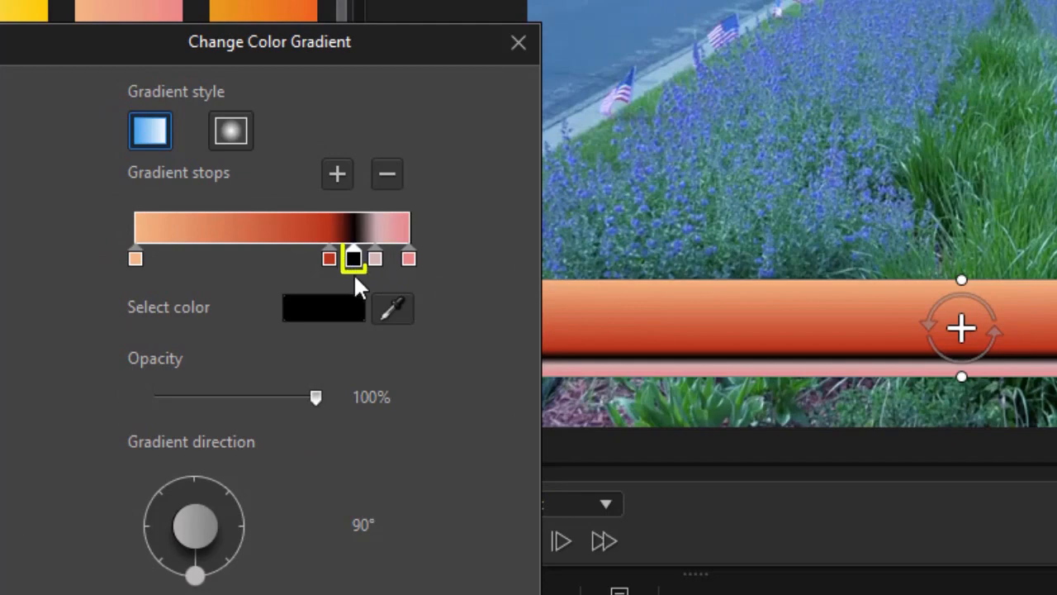
{"action": "mouse_move", "coordinate": [344, 383]}
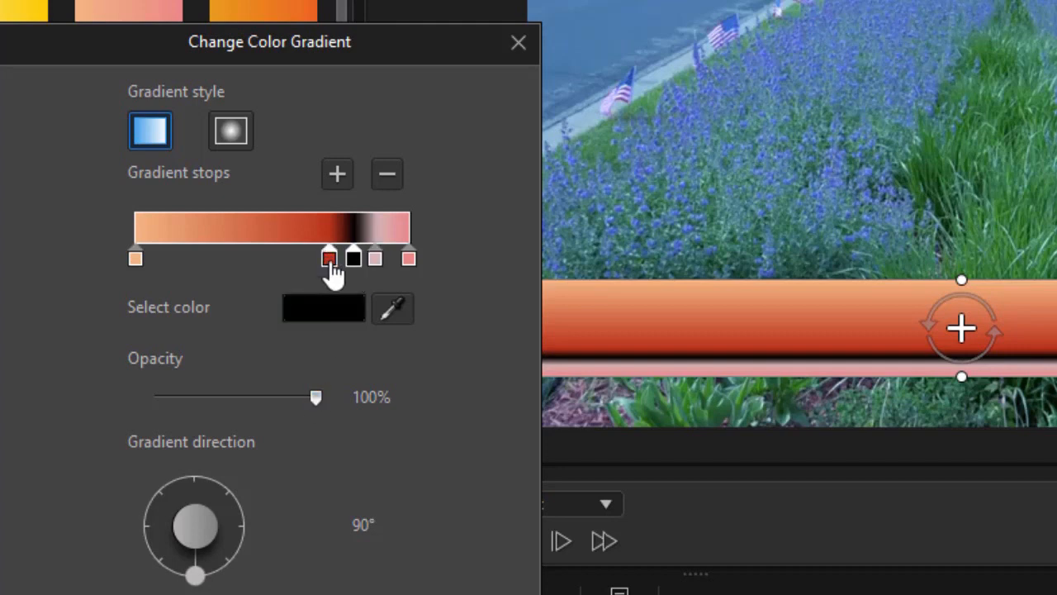
{"action": "left_click_drag", "start_coordinate": [317, 396], "coordinate": [307, 397]}
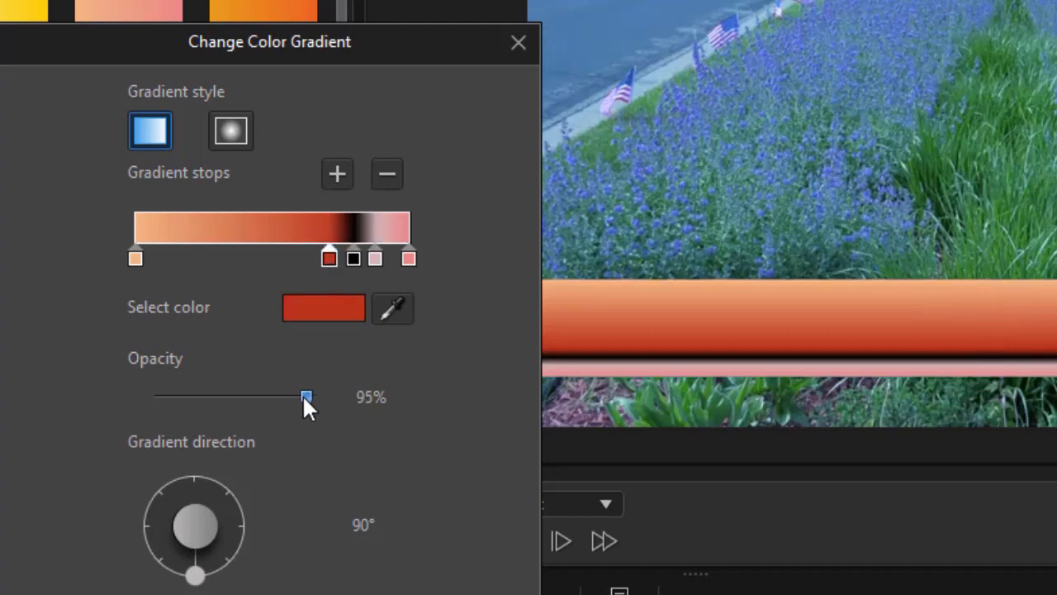
{"action": "left_click_drag", "start_coordinate": [307, 396], "coordinate": [205, 396]}
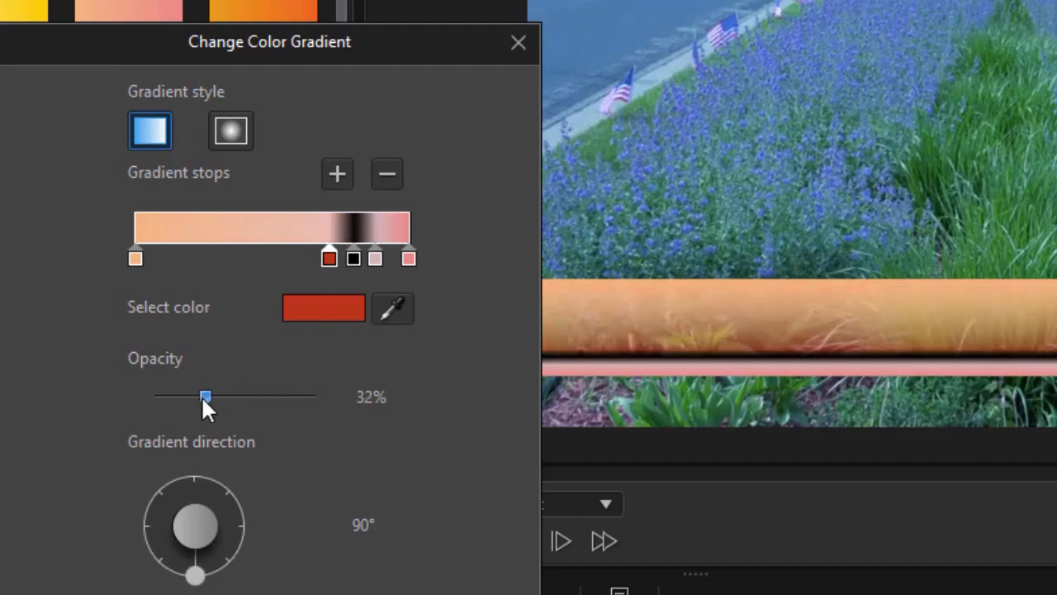
{"action": "left_click_drag", "start_coordinate": [205, 397], "coordinate": [201, 397]}
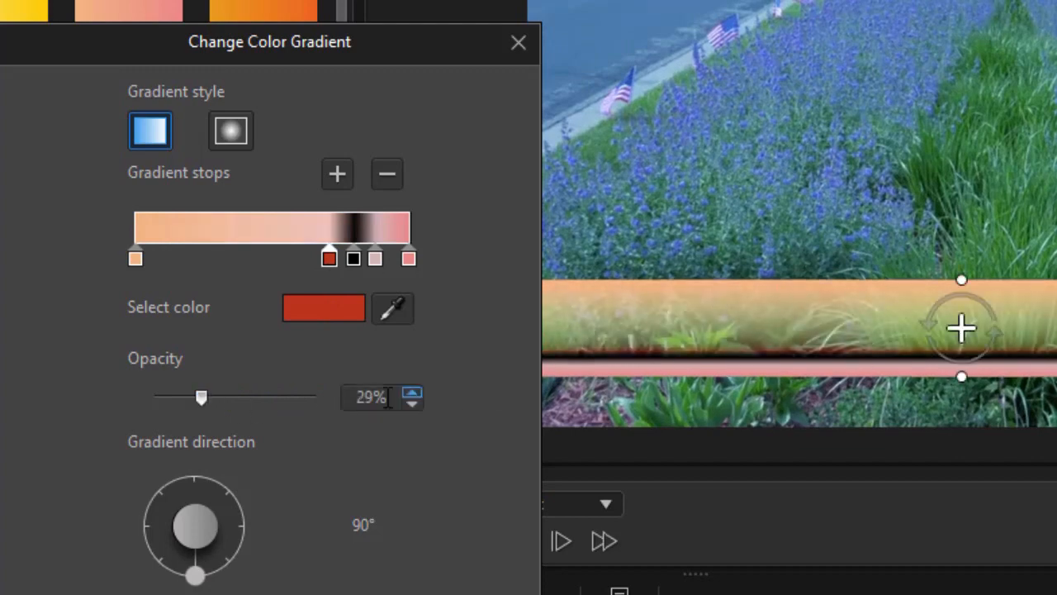
{"action": "left_click_drag", "start_coordinate": [202, 396], "coordinate": [261, 396]}
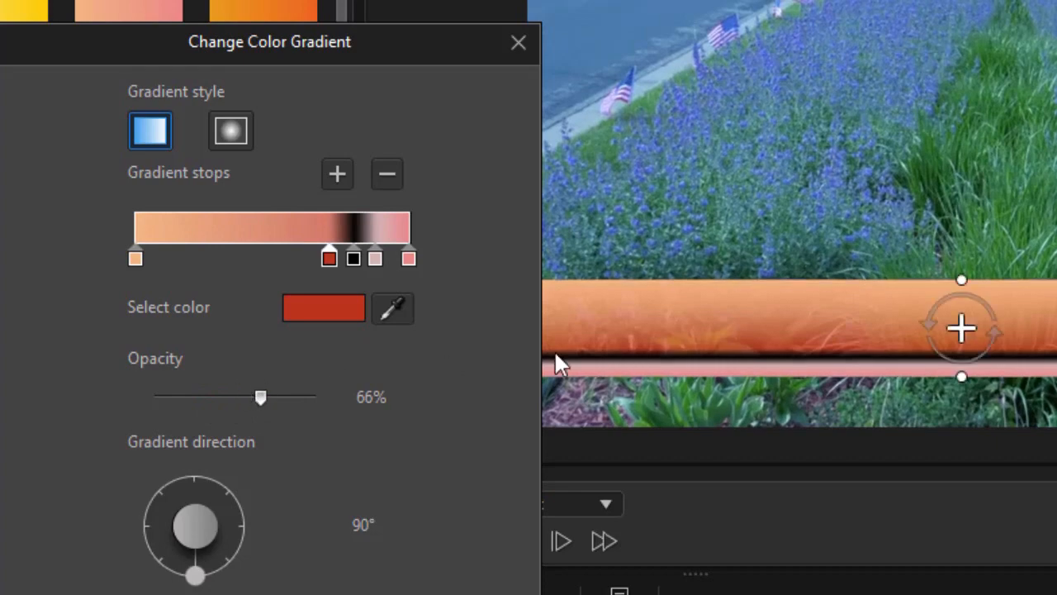
Set the bottom pink stop's opacity to 64%.
{"action": "left_click", "coordinate": [410, 258]}
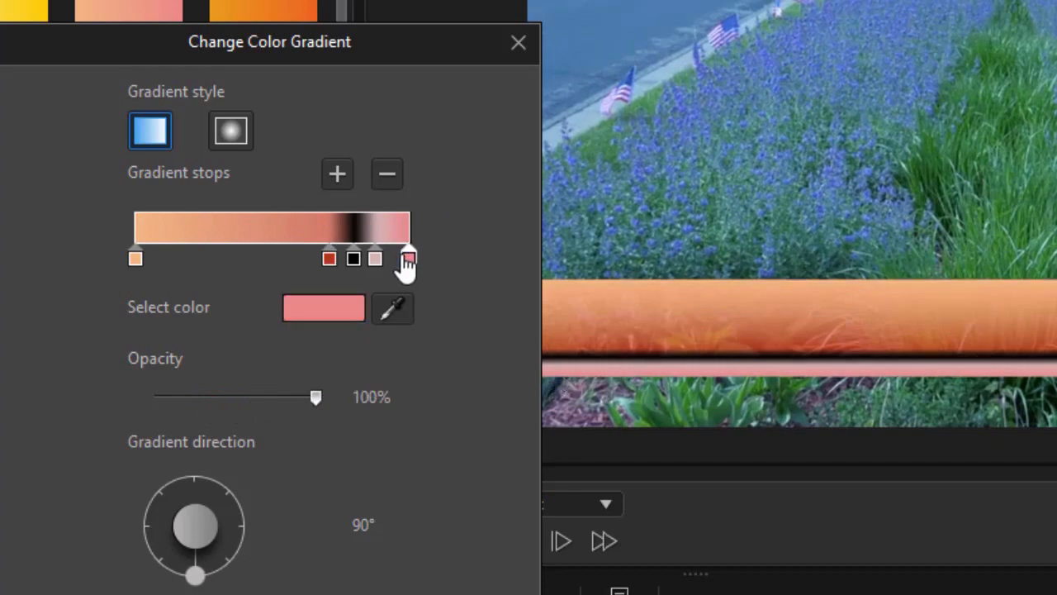
{"action": "left_click_drag", "start_coordinate": [316, 397], "coordinate": [264, 397]}
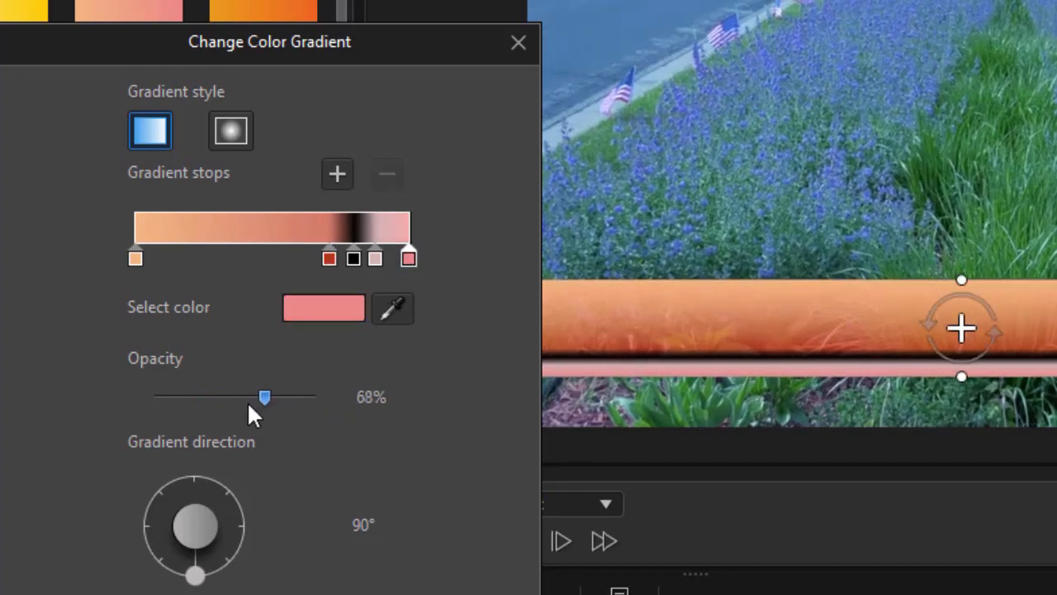
{"action": "left_click_drag", "start_coordinate": [265, 397], "coordinate": [258, 396]}
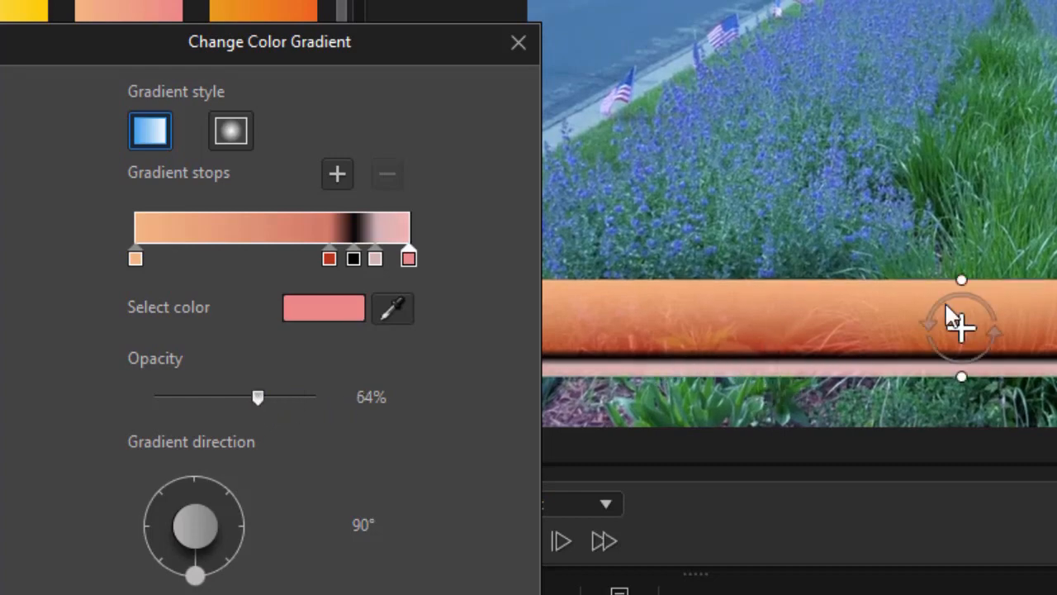
{"action": "mouse_move", "coordinate": [830, 296]}
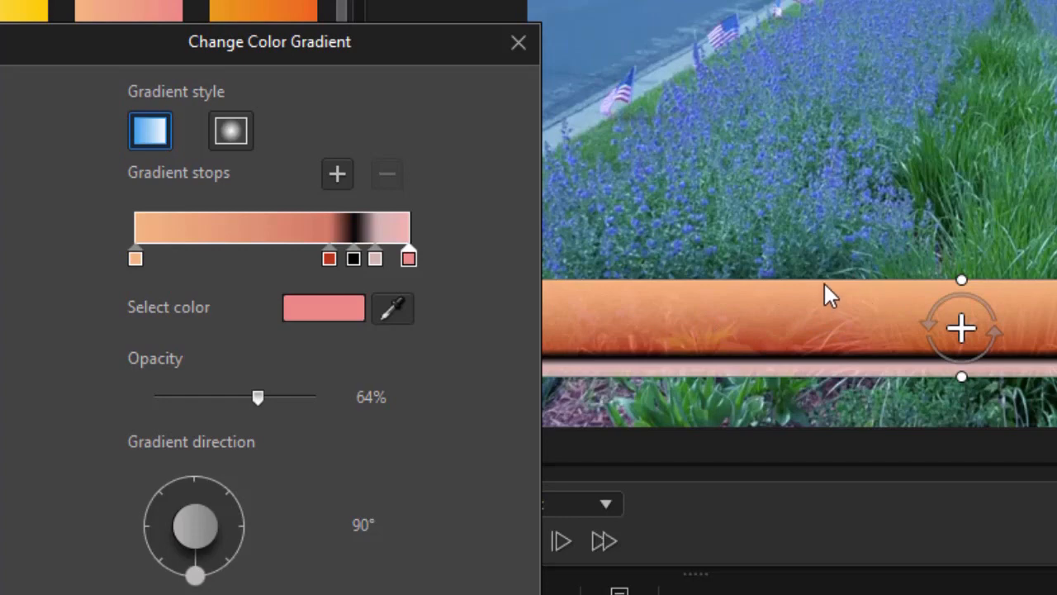
{"action": "mouse_move", "coordinate": [760, 256]}
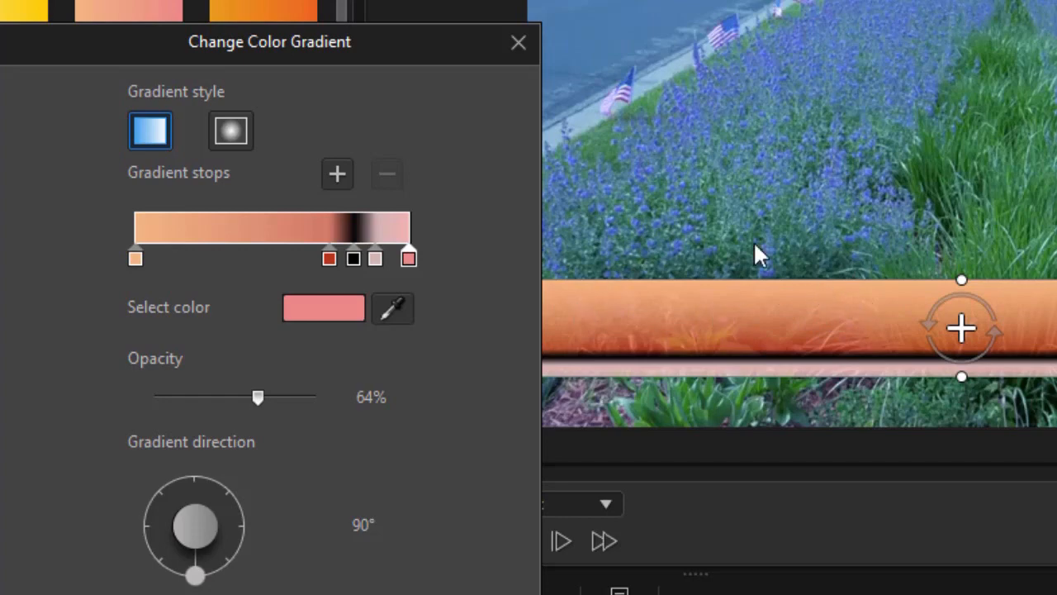
{"action": "mouse_move", "coordinate": [416, 124]}
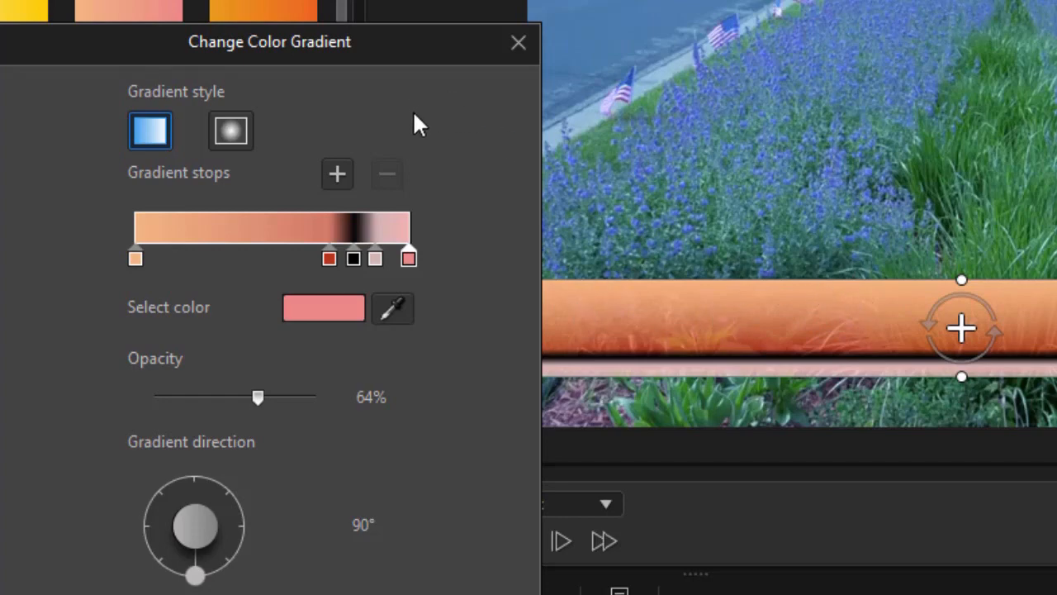
Switch the gradient to the radial style with Center direction and apply it.
{"action": "left_click", "coordinate": [231, 130]}
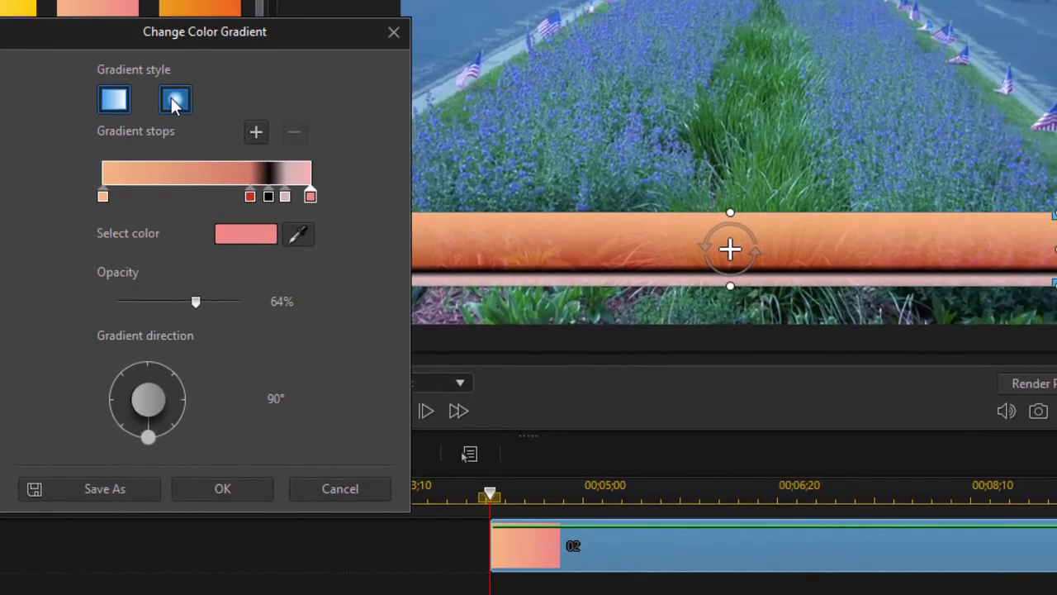
{"action": "left_click", "coordinate": [175, 99]}
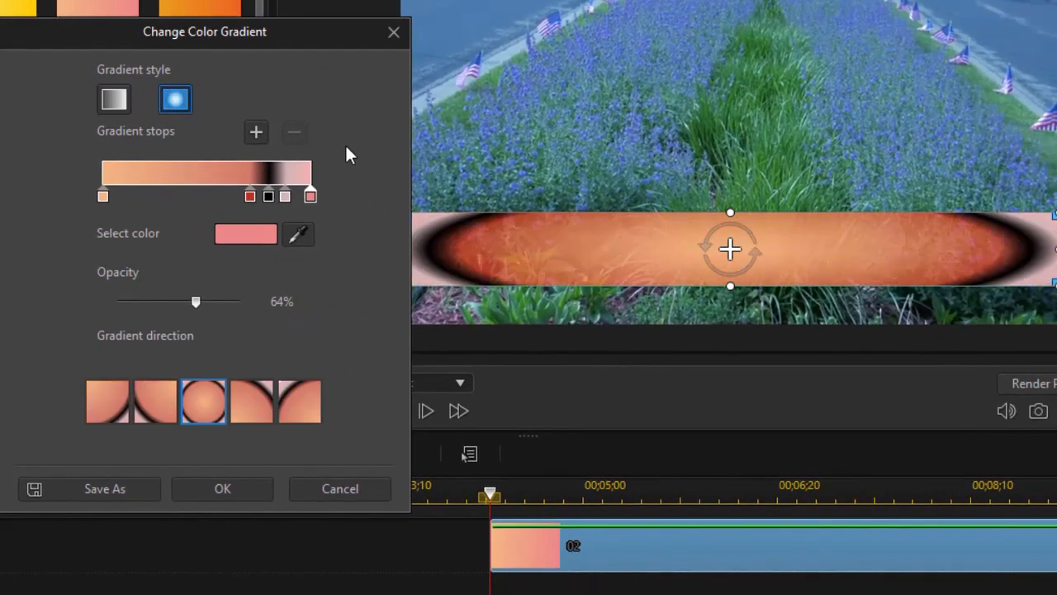
{"action": "mouse_move", "coordinate": [734, 228]}
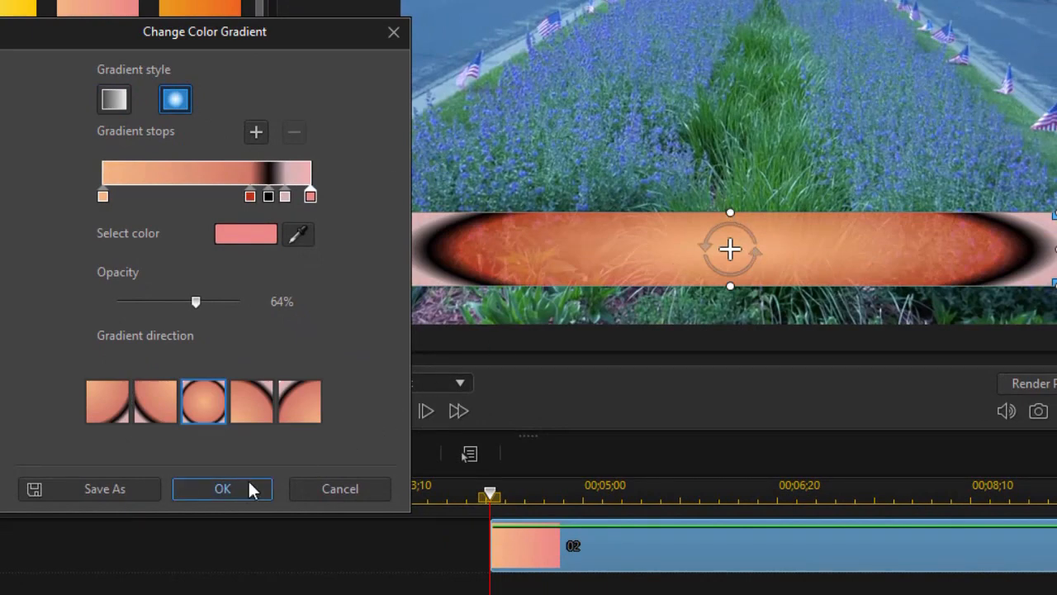
{"action": "left_click", "coordinate": [221, 489]}
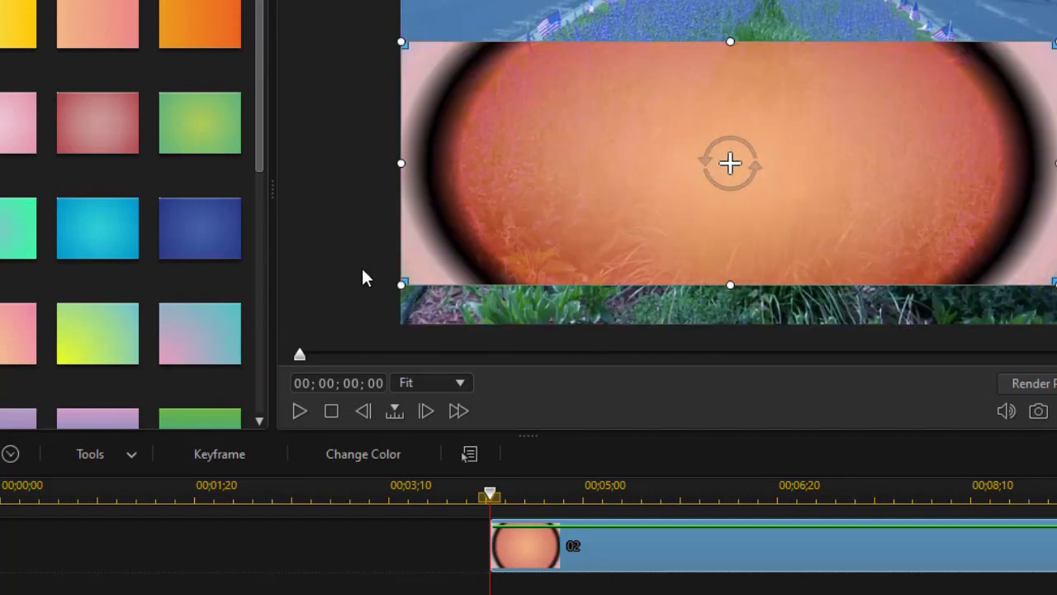
Reopen the gradient settings and rearrange the pink and black stops around a new outer stop.
{"action": "left_click", "coordinate": [218, 453]}
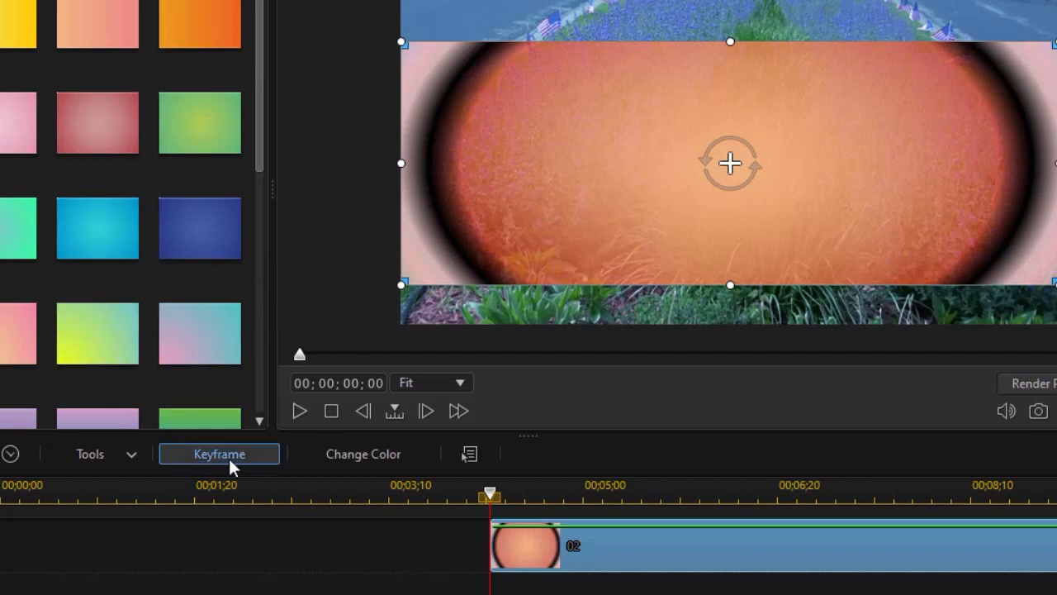
{"action": "left_click", "coordinate": [363, 453]}
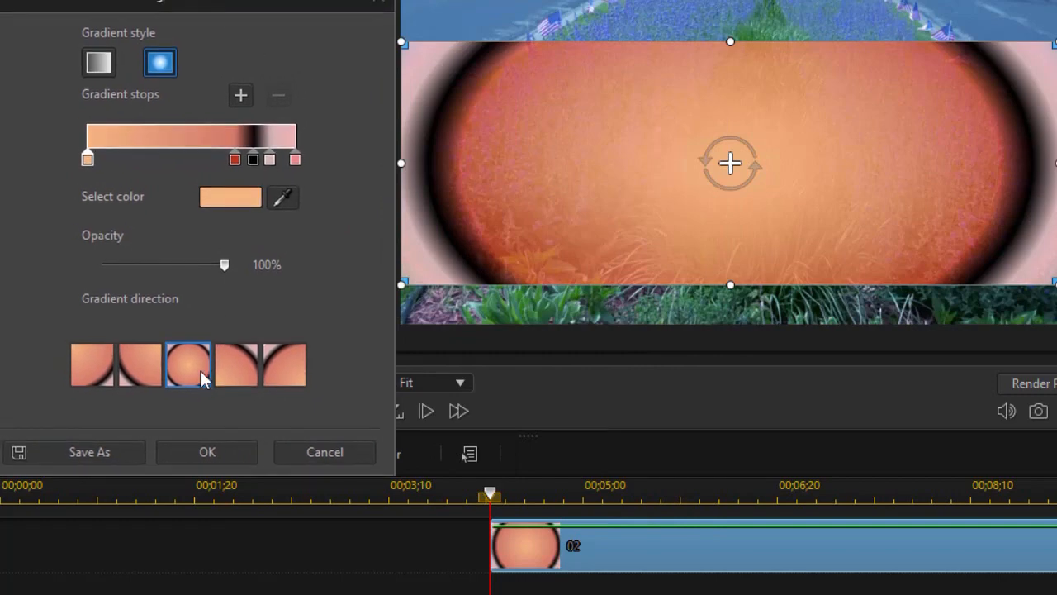
{"action": "mouse_move", "coordinate": [192, 376]}
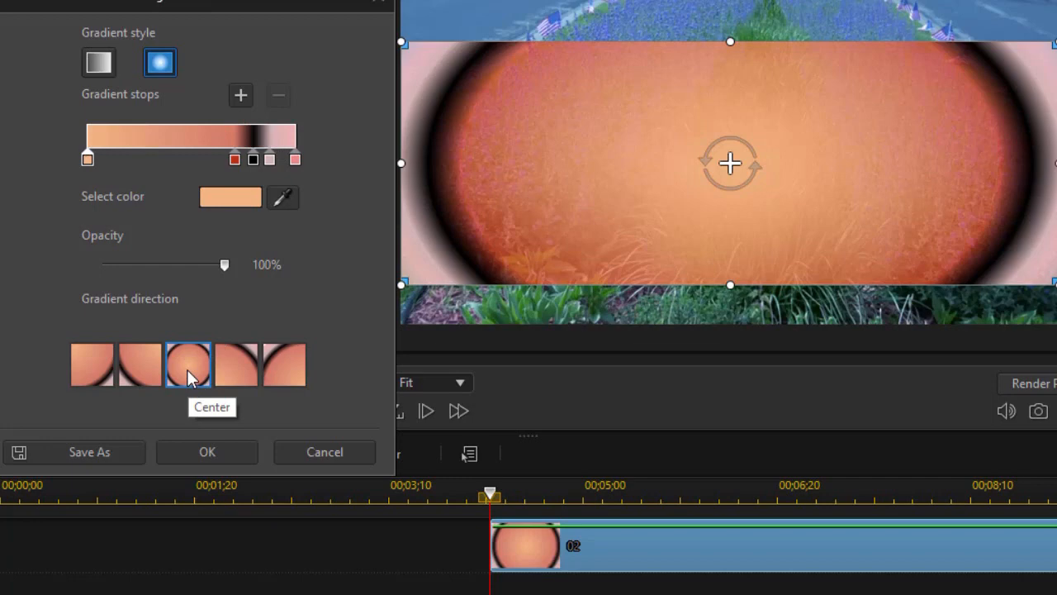
{"action": "left_click_drag", "start_coordinate": [225, 264], "coordinate": [124, 265]}
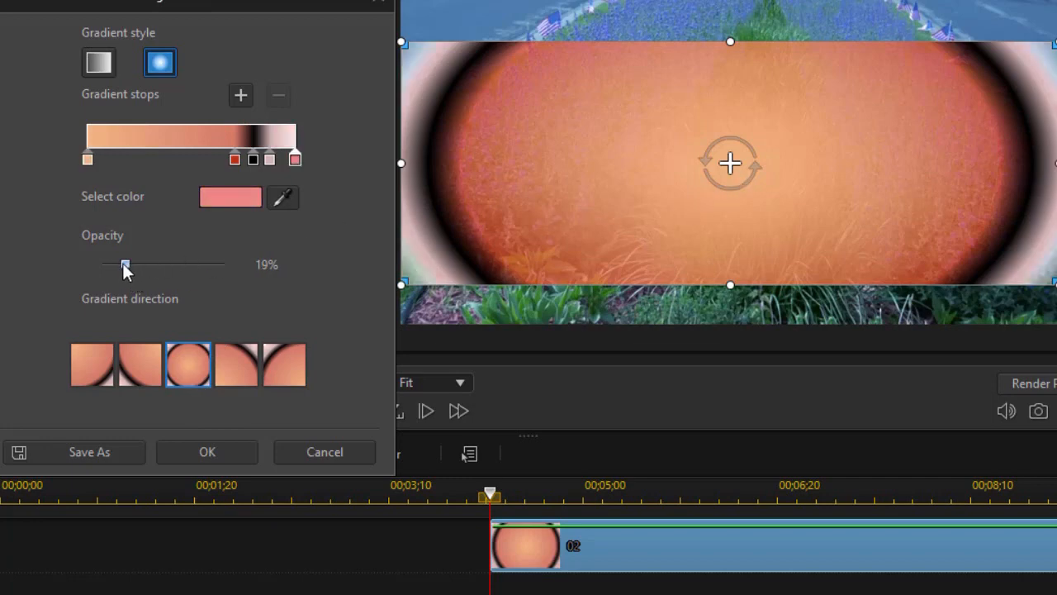
{"action": "left_click_drag", "start_coordinate": [124, 264], "coordinate": [112, 264]}
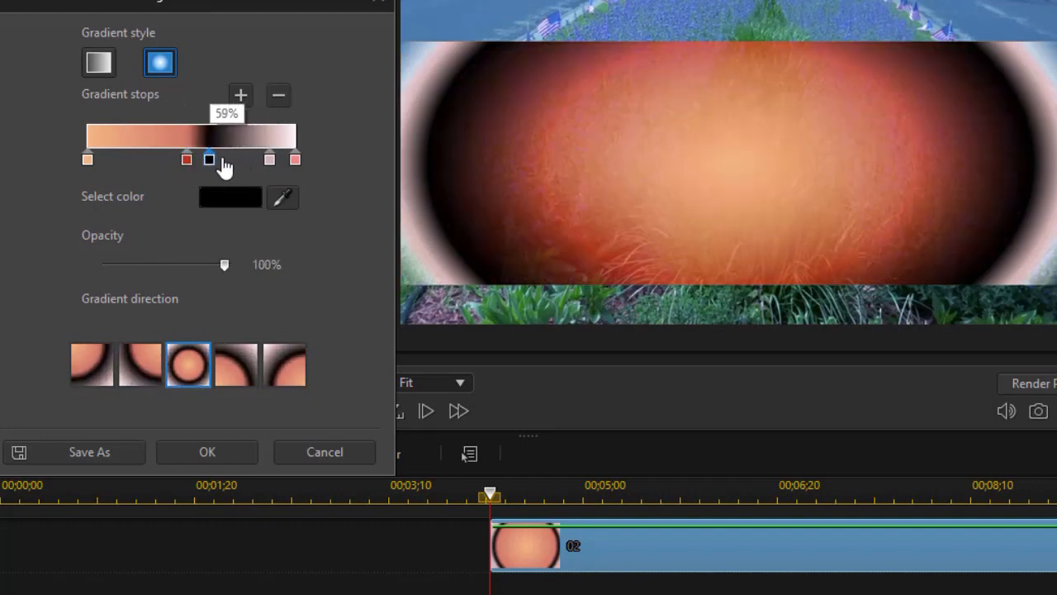
{"action": "left_click_drag", "start_coordinate": [208, 158], "coordinate": [231, 159]}
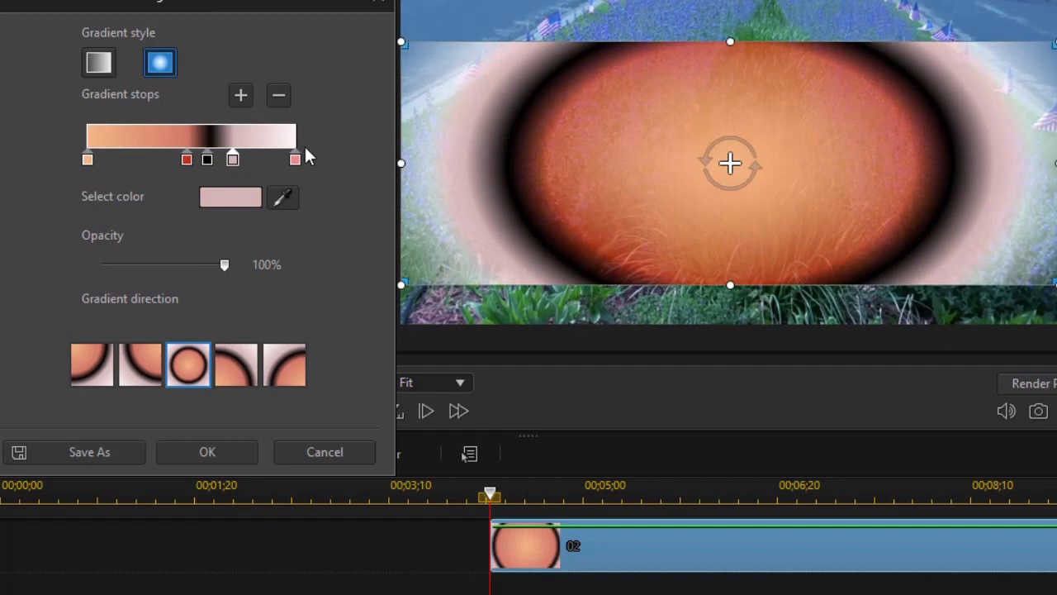
{"action": "mouse_move", "coordinate": [267, 168]}
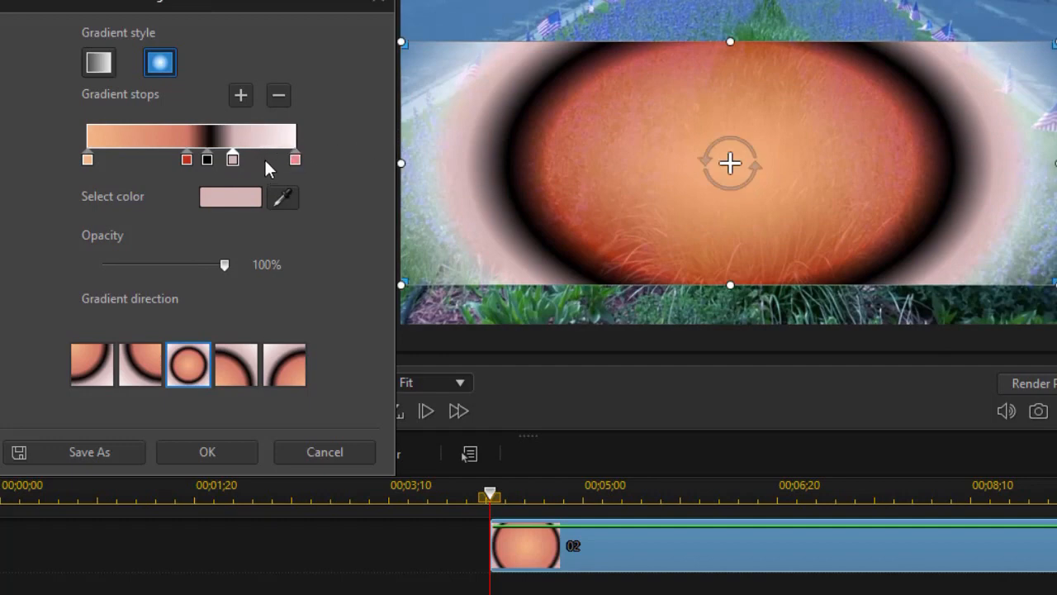
{"action": "left_click_drag", "start_coordinate": [225, 264], "coordinate": [164, 265]}
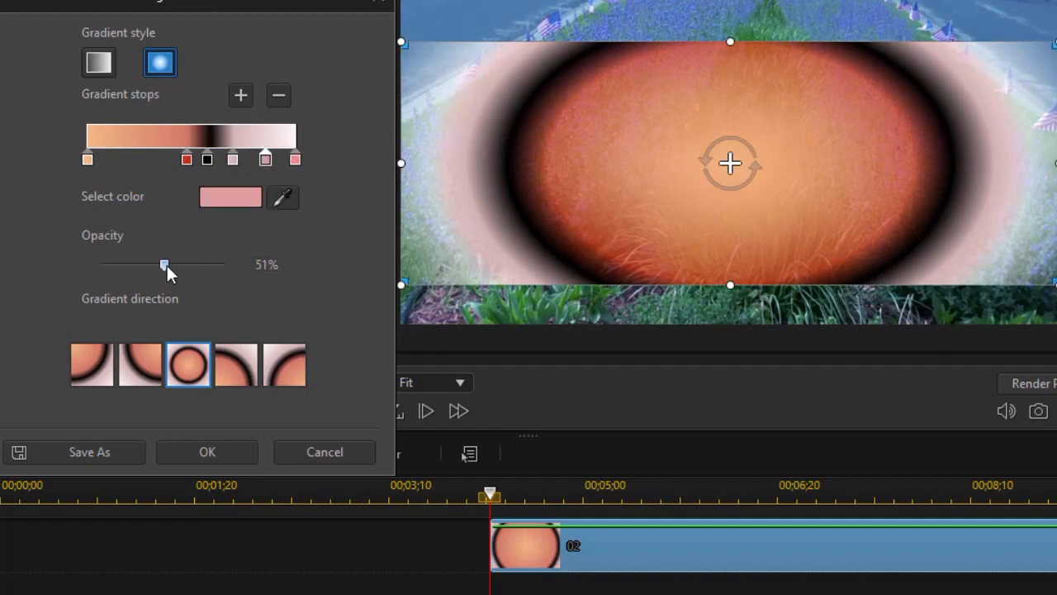
Colour the new outer stop pure yellow and bring its opacity back to 100%.
{"action": "left_click", "coordinate": [230, 197]}
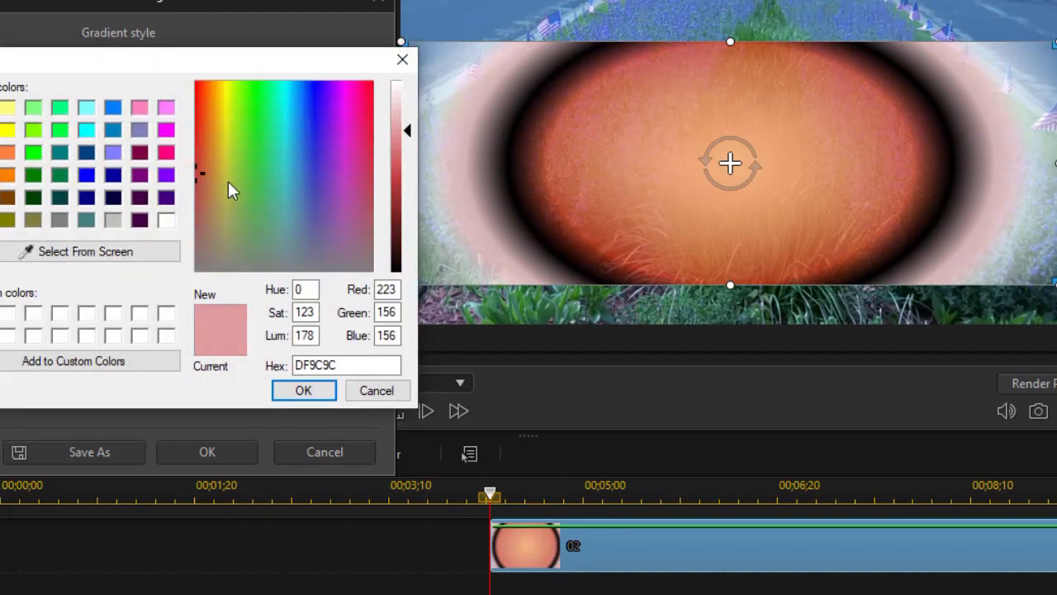
{"action": "left_click", "coordinate": [224, 132]}
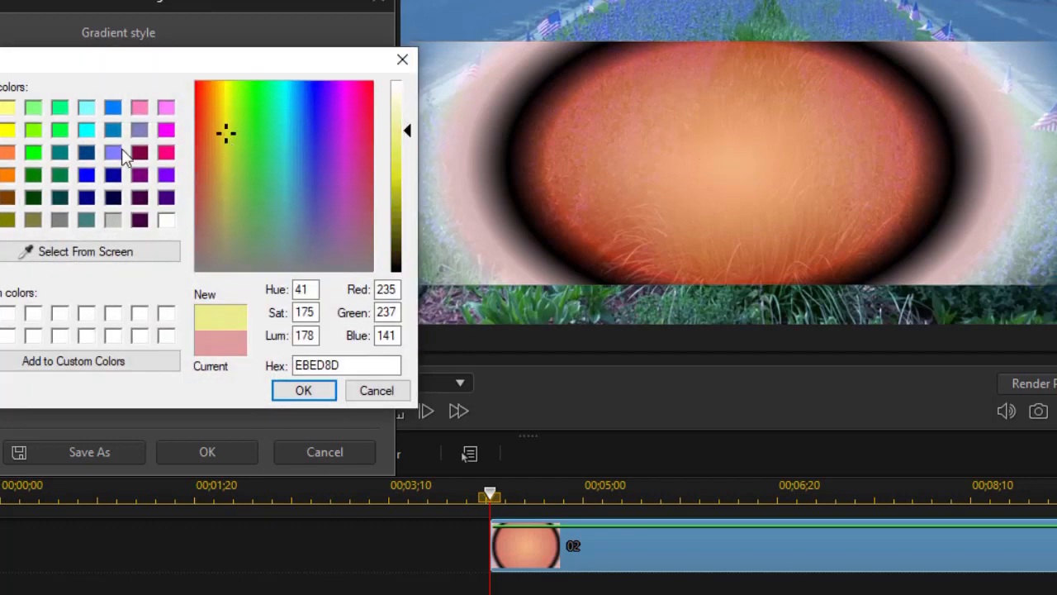
{"action": "left_click", "coordinate": [10, 129]}
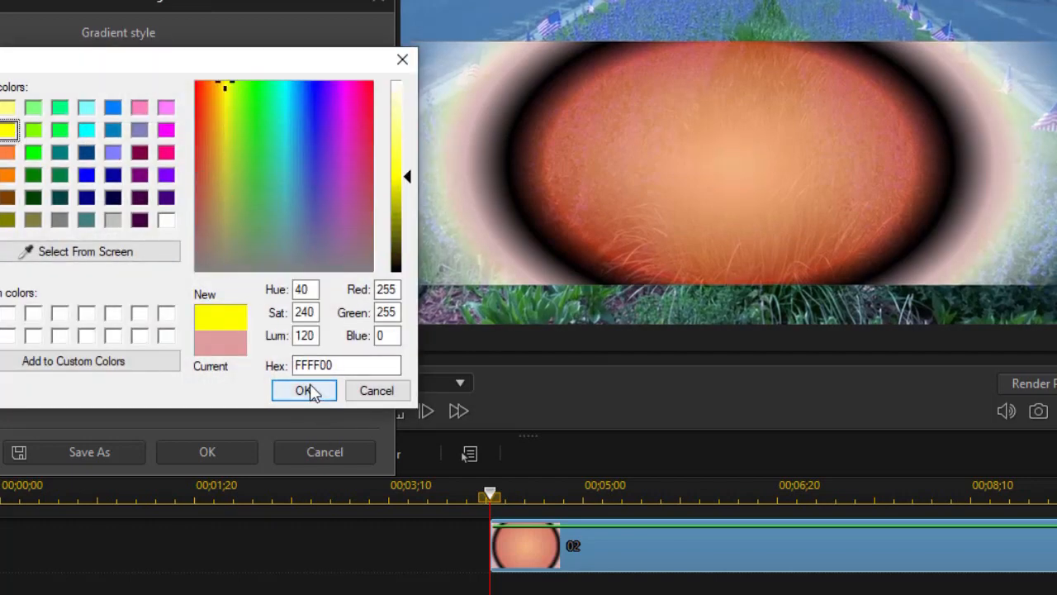
{"action": "left_click", "coordinate": [304, 389]}
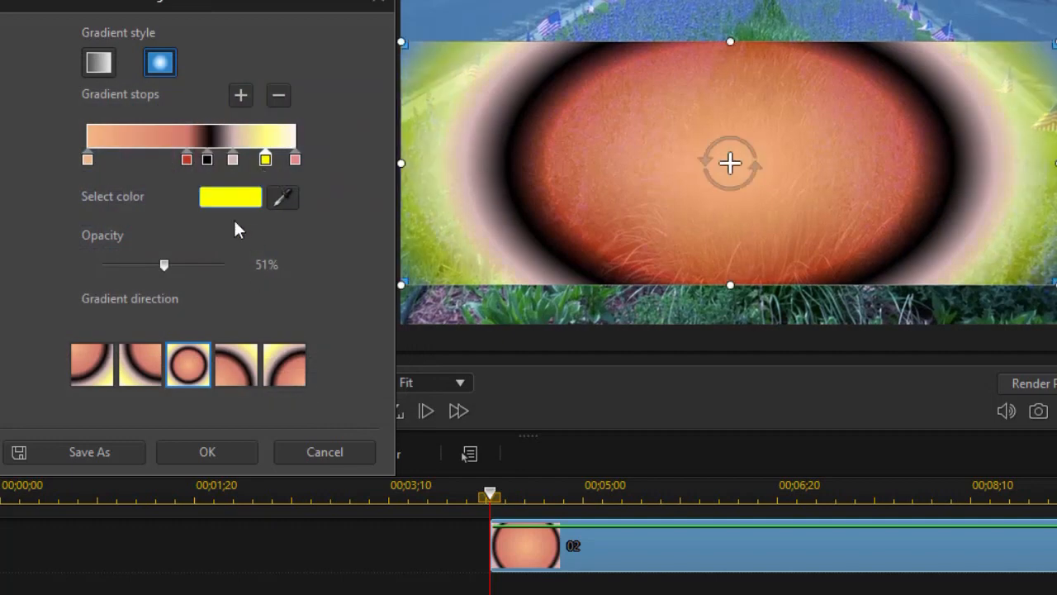
{"action": "left_click_drag", "start_coordinate": [163, 264], "coordinate": [165, 264]}
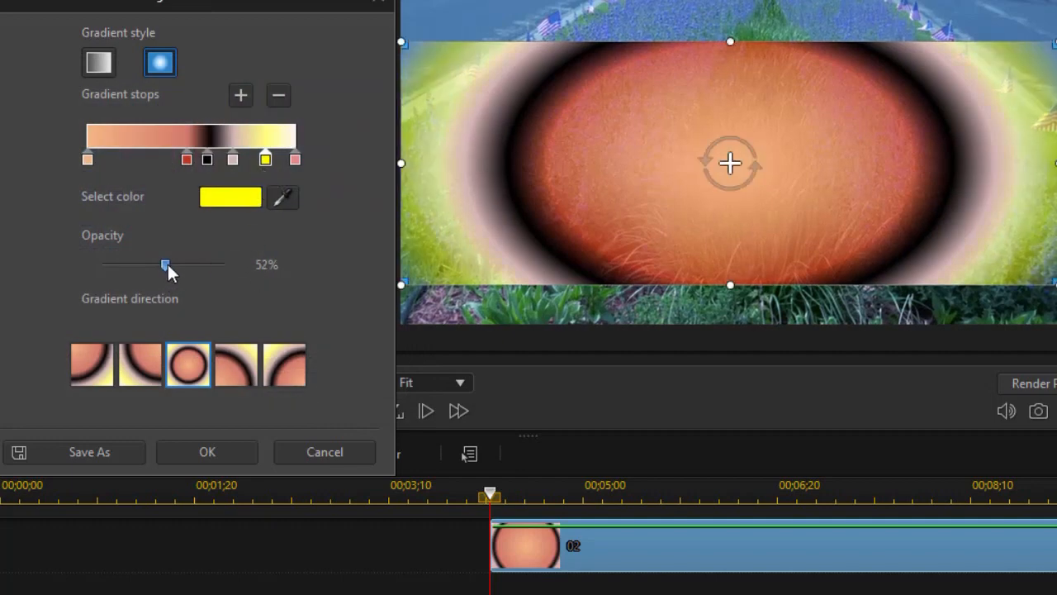
{"action": "left_click_drag", "start_coordinate": [166, 264], "coordinate": [224, 265]}
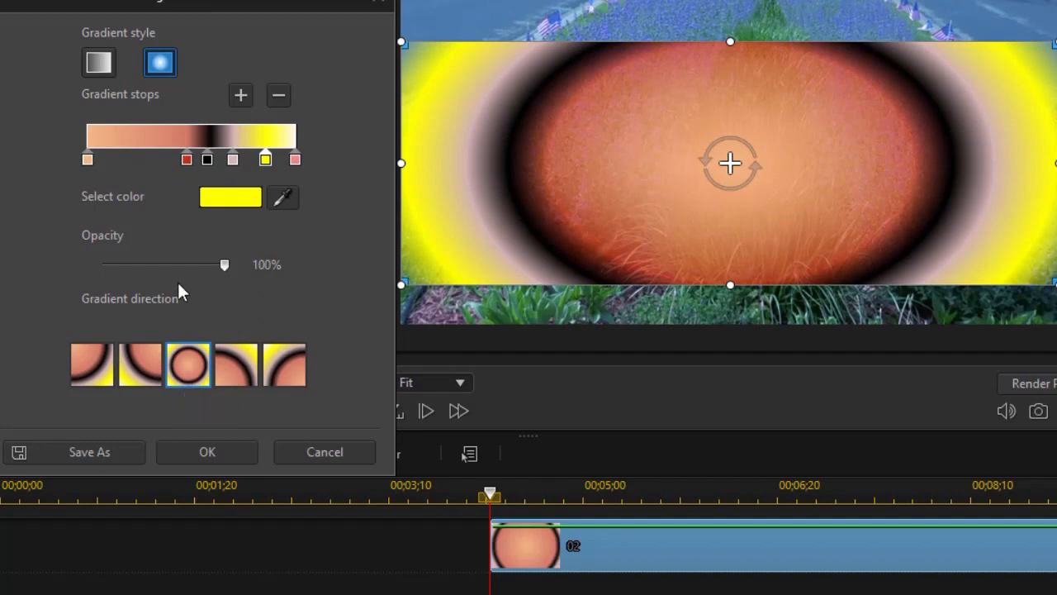
{"action": "mouse_move", "coordinate": [91, 367]}
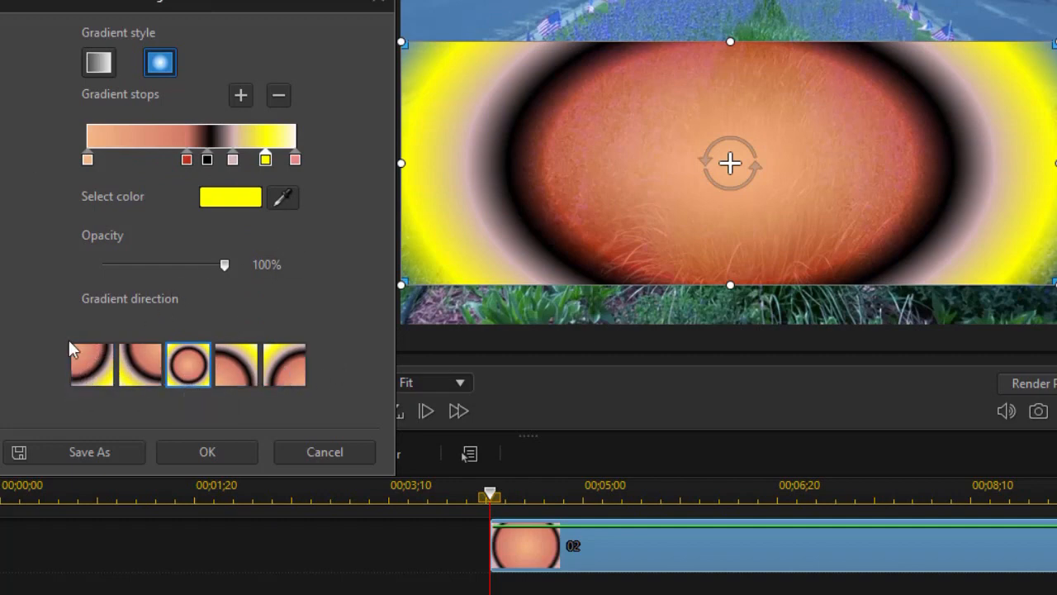
Try several radial direction presets including Bottom right.
{"action": "left_click", "coordinate": [91, 367]}
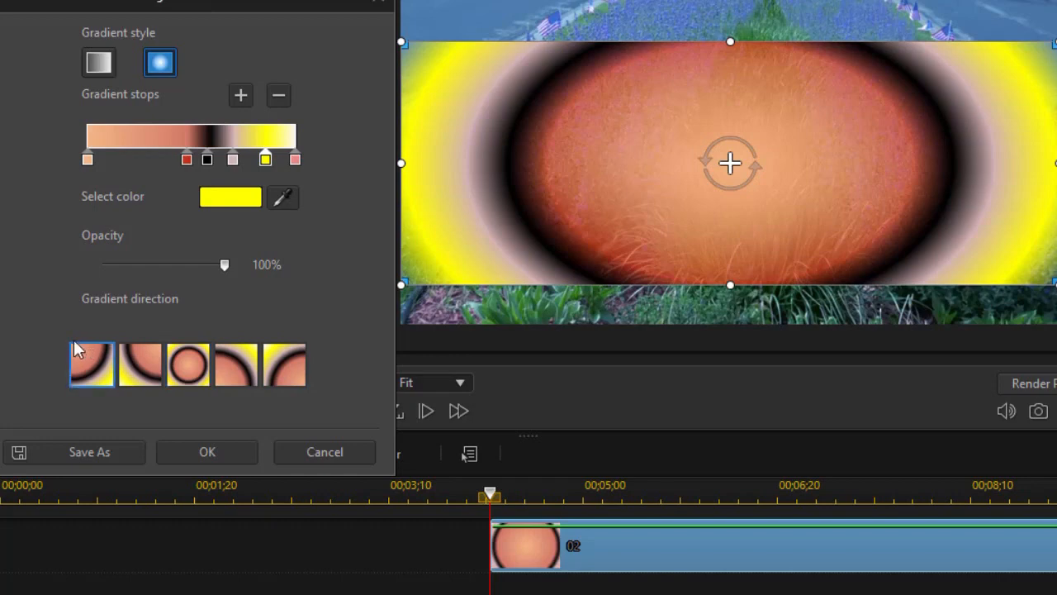
{"action": "left_click", "coordinate": [138, 365]}
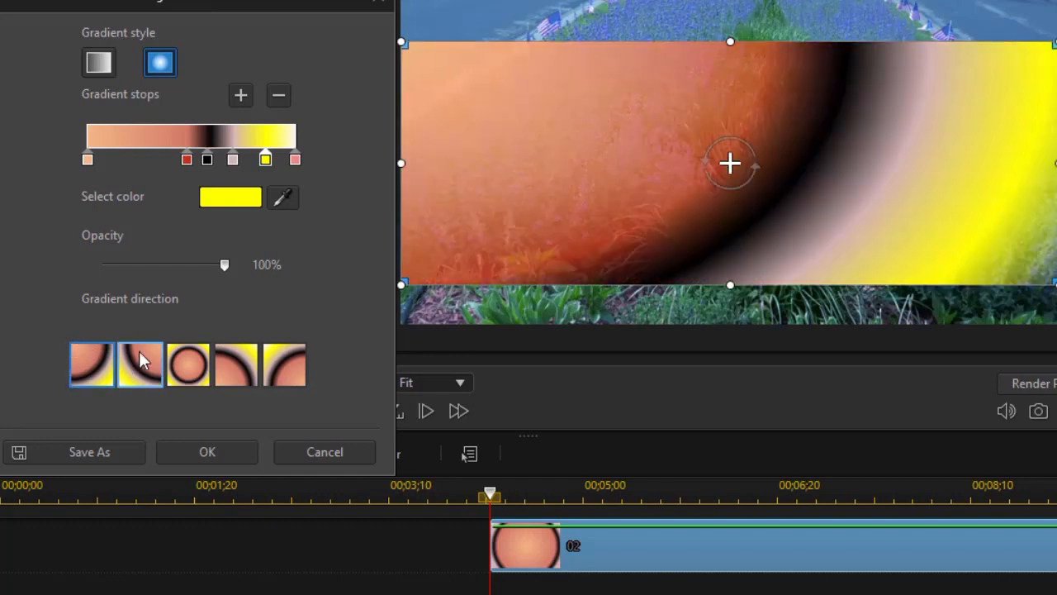
{"action": "left_click", "coordinate": [234, 363]}
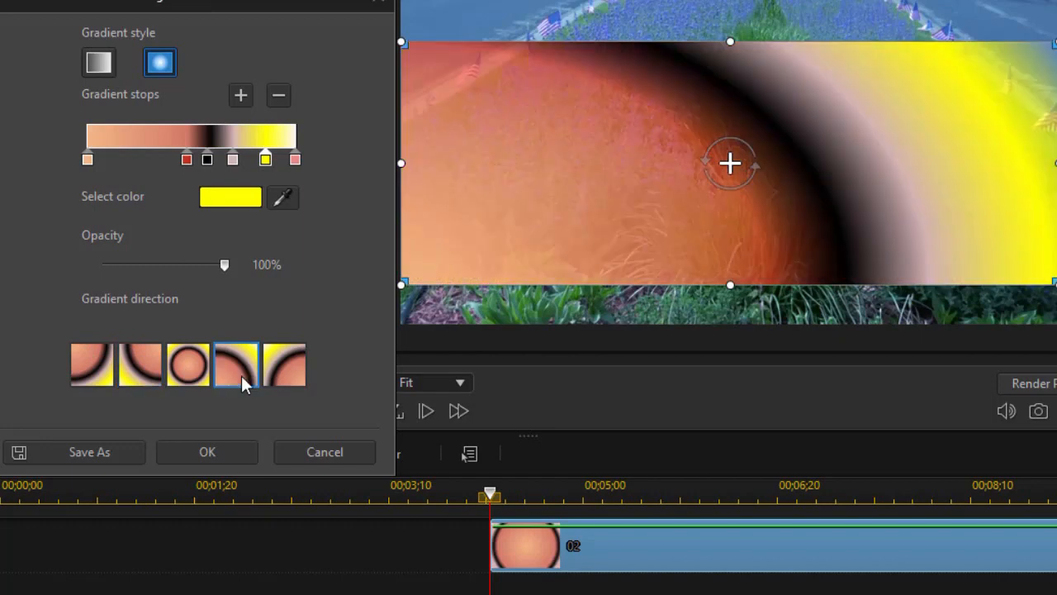
{"action": "mouse_move", "coordinate": [285, 363]}
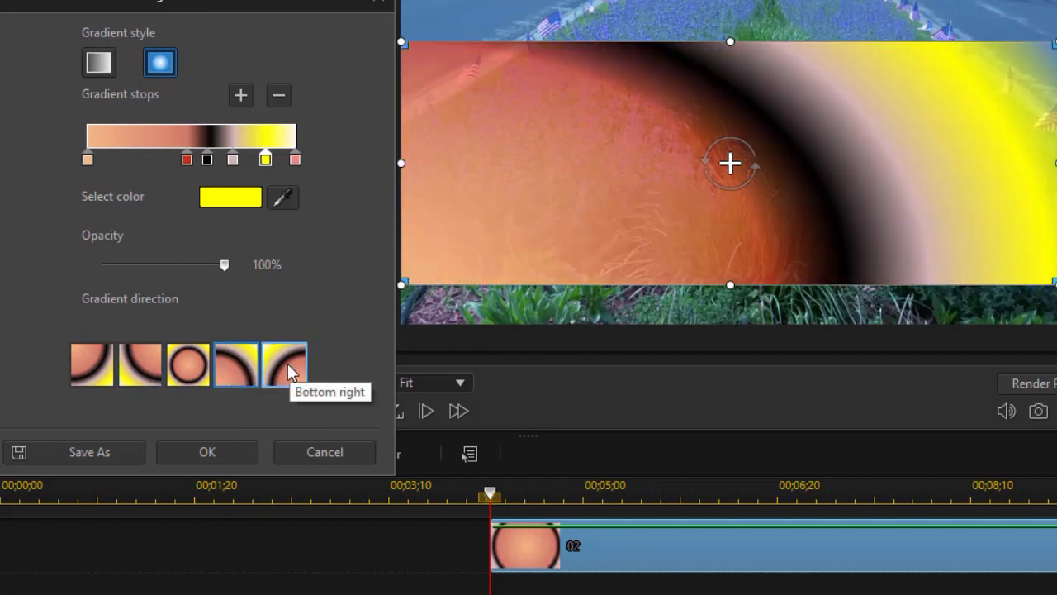
{"action": "left_click", "coordinate": [188, 366]}
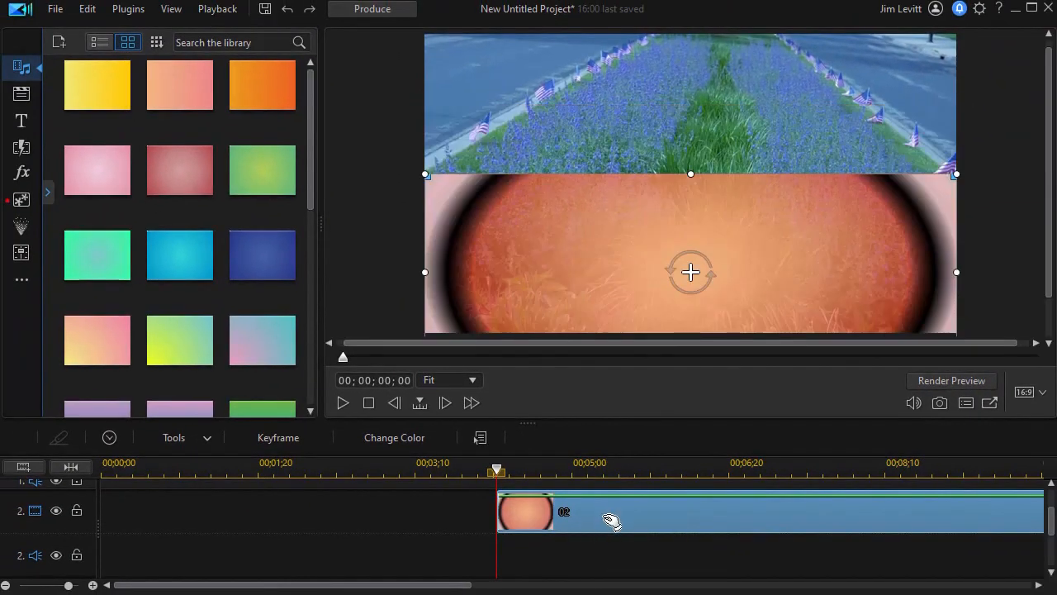
{"action": "mouse_move", "coordinate": [611, 519]}
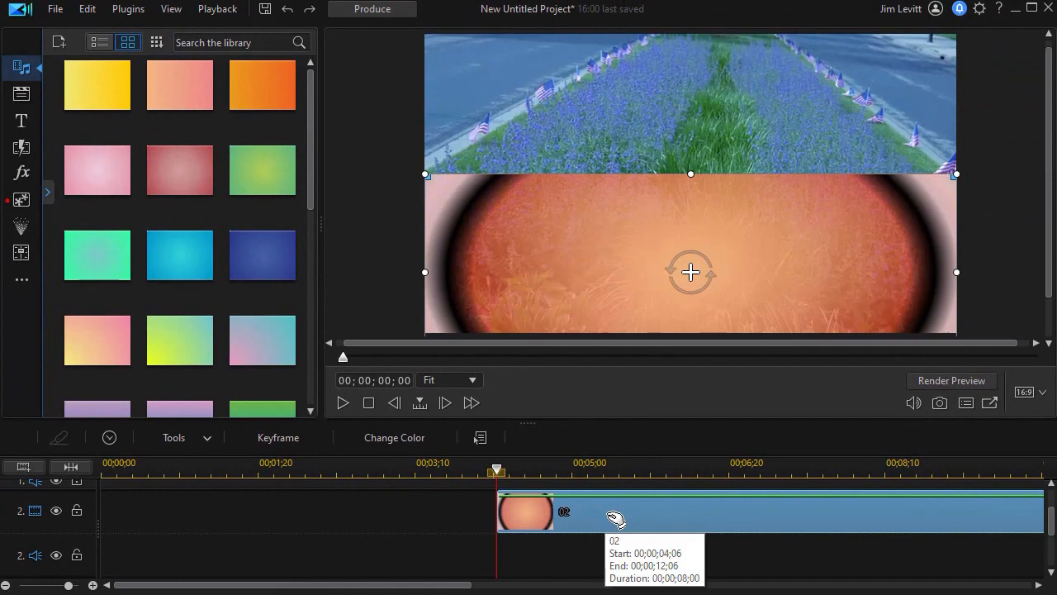
{"action": "mouse_move", "coordinate": [395, 248]}
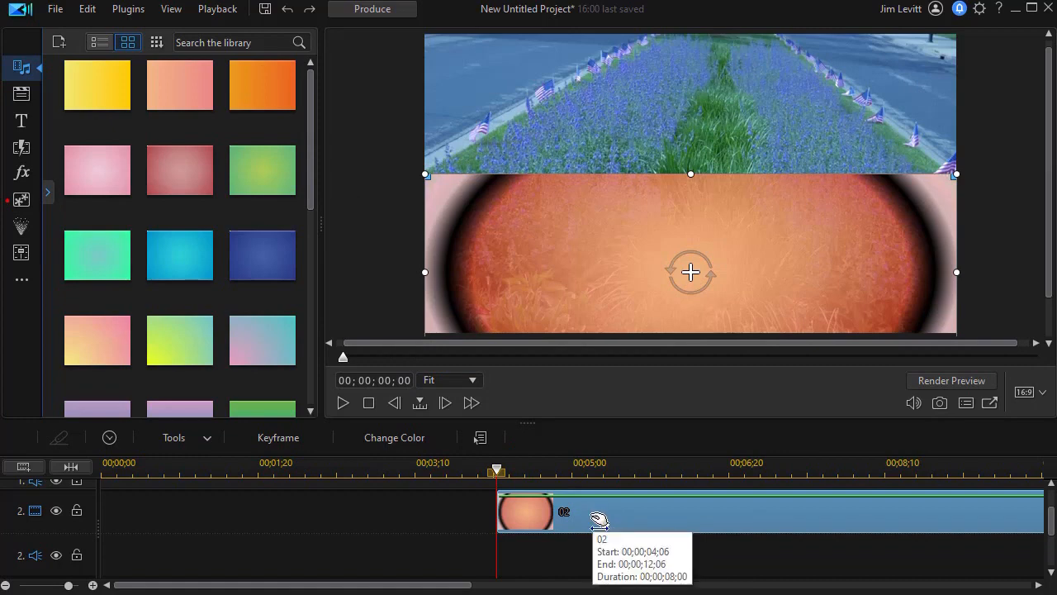
Save the copper gradient as a custom colour board template named test2.
{"action": "left_click", "coordinate": [393, 436]}
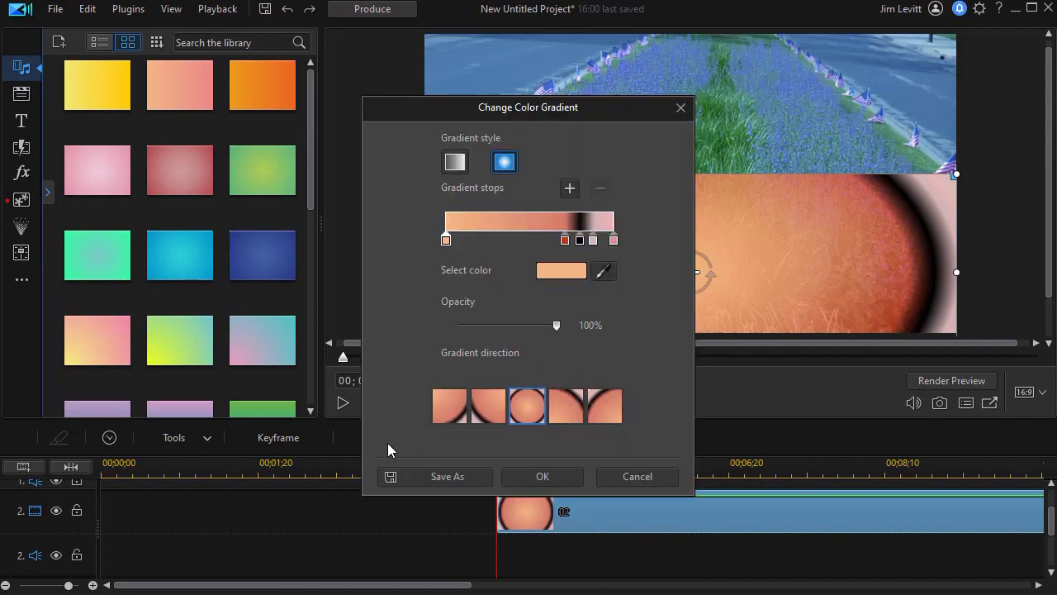
{"action": "mouse_move", "coordinate": [446, 476]}
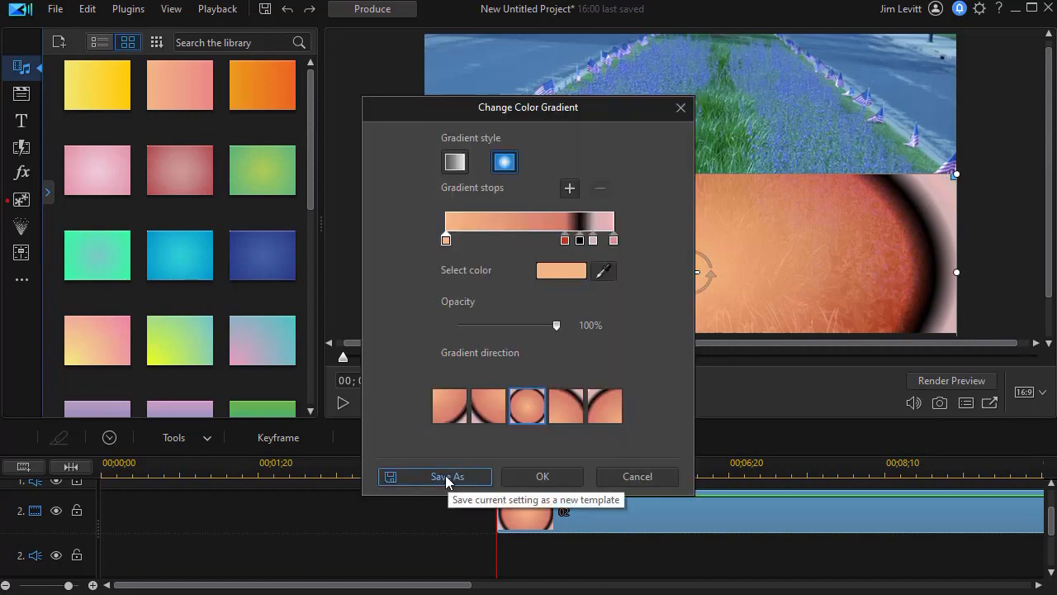
{"action": "left_click", "coordinate": [446, 476]}
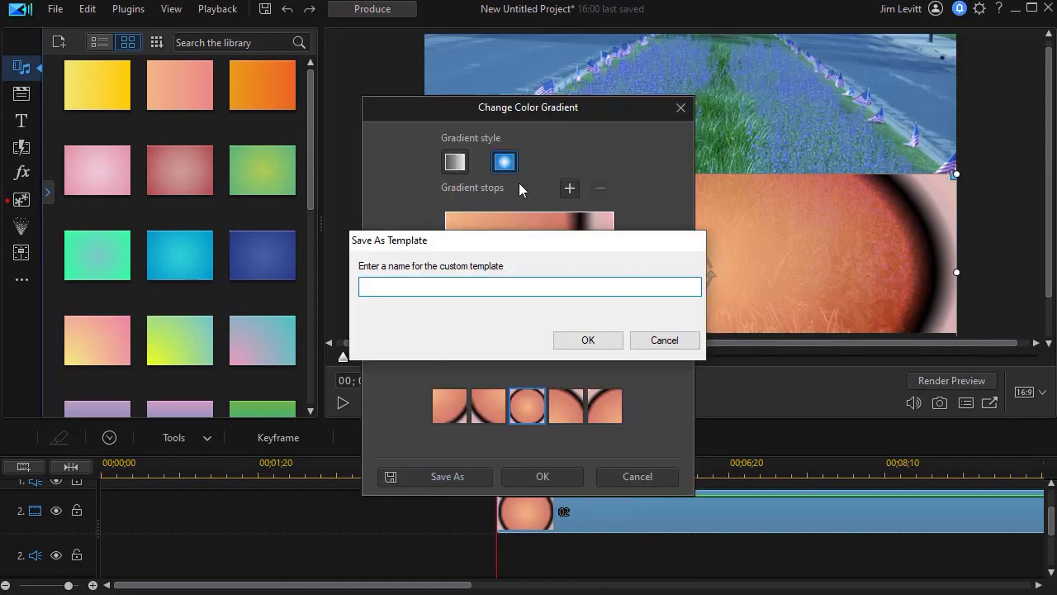
{"action": "type", "text": "test2"}
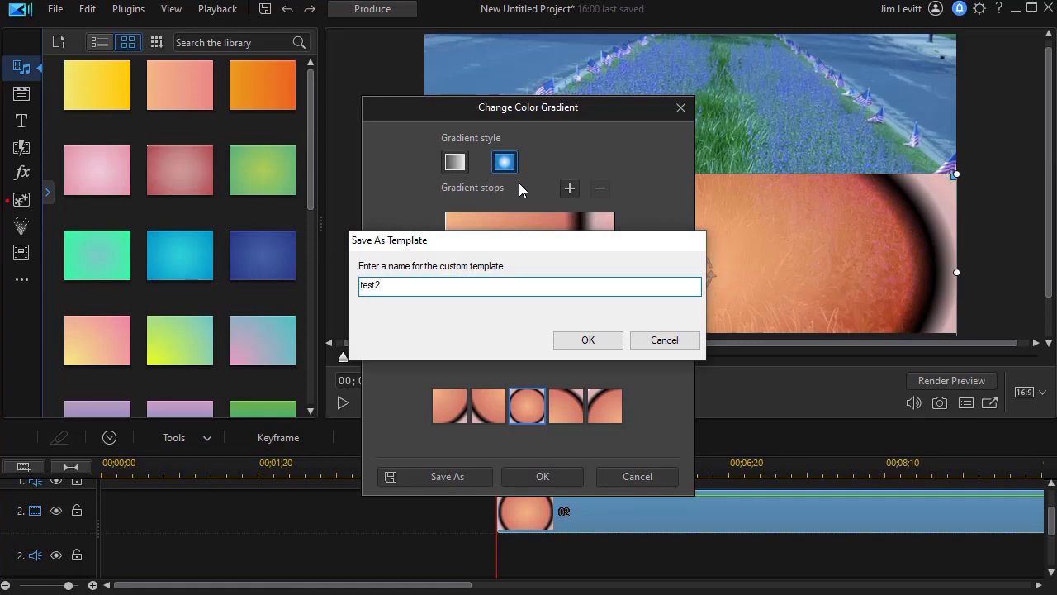
{"action": "left_click", "coordinate": [588, 340]}
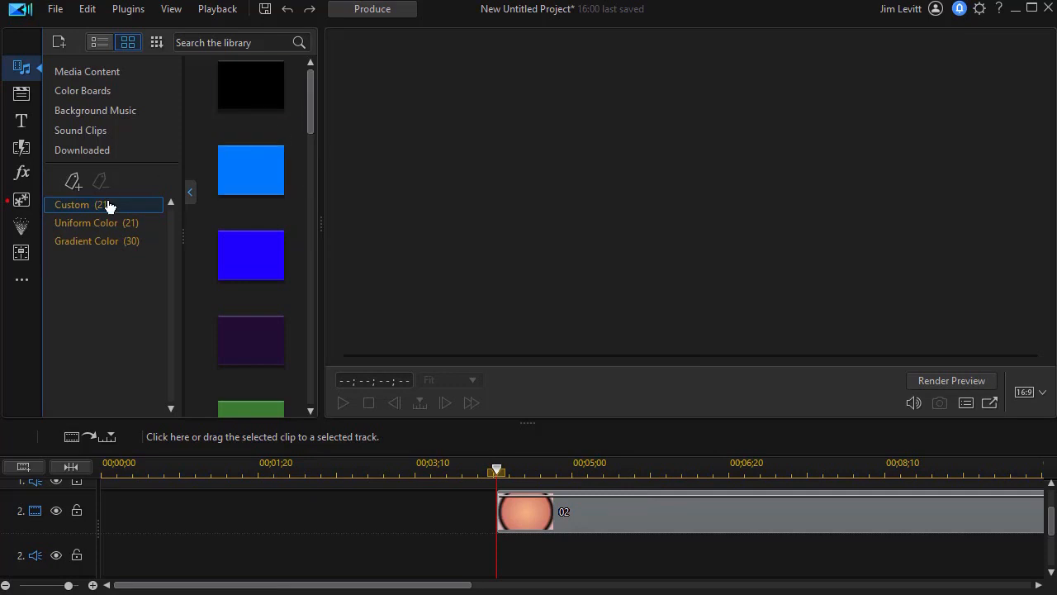
Scroll the Custom colour boards down to the saved copper gradient.
{"action": "scroll", "scroll_direction": "down", "scroll_amount": 3}
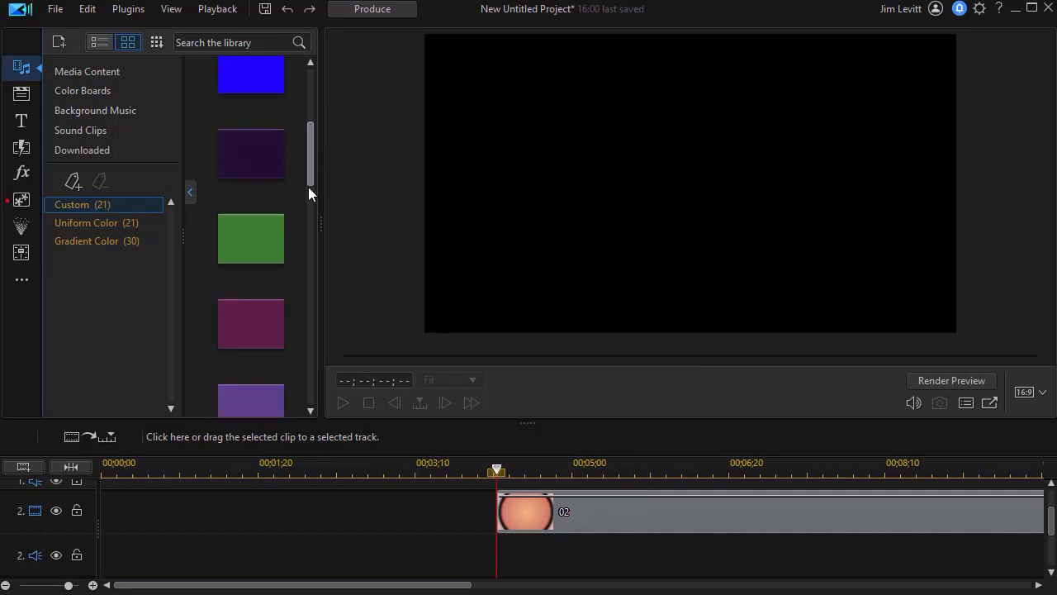
{"action": "scroll", "scroll_direction": "down", "scroll_amount": 3}
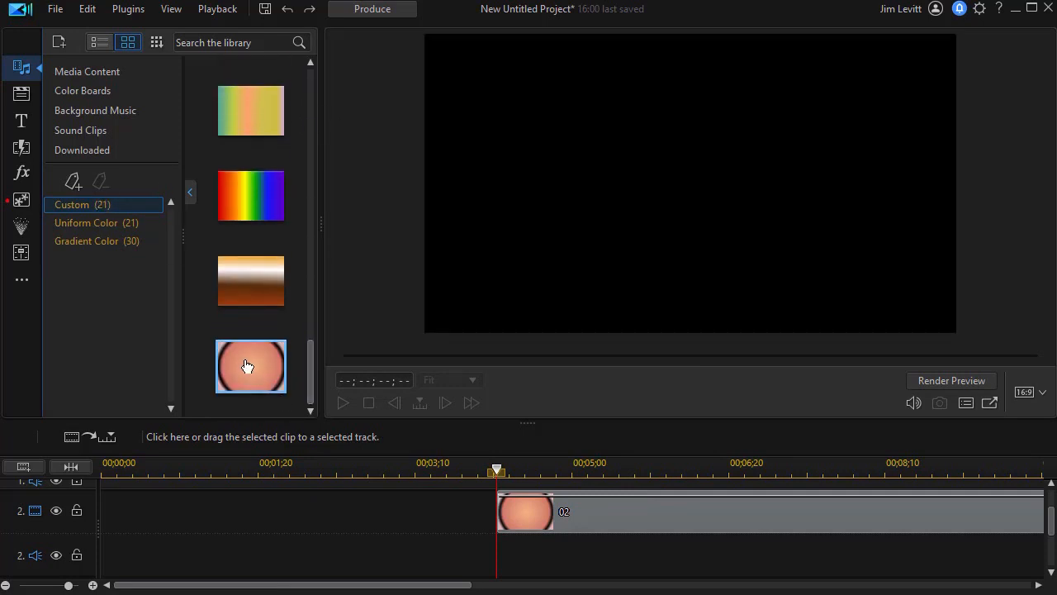
{"action": "mouse_move", "coordinate": [618, 519]}
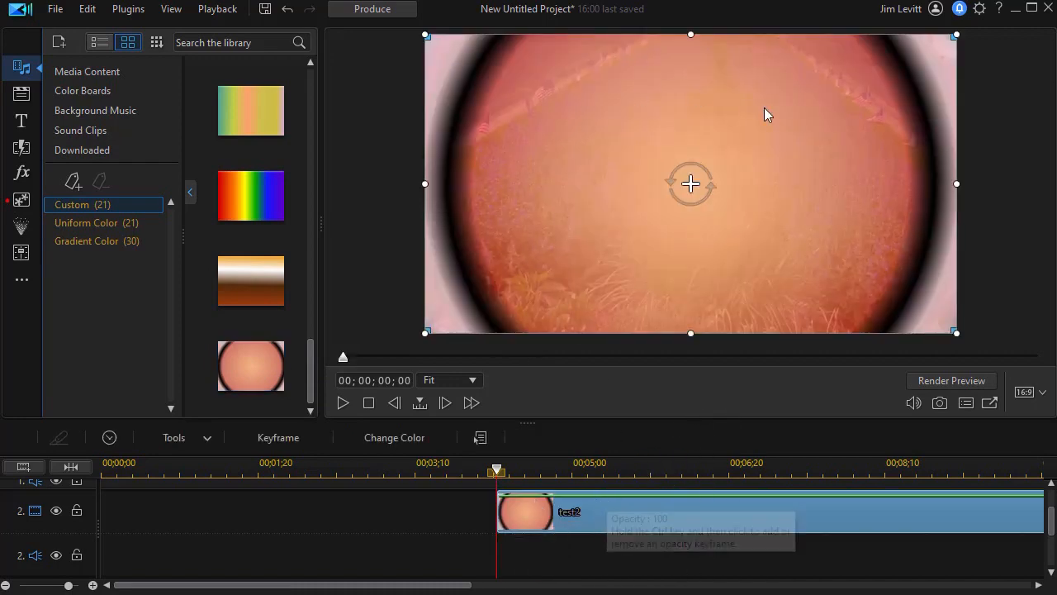
{"action": "mouse_move", "coordinate": [780, 158]}
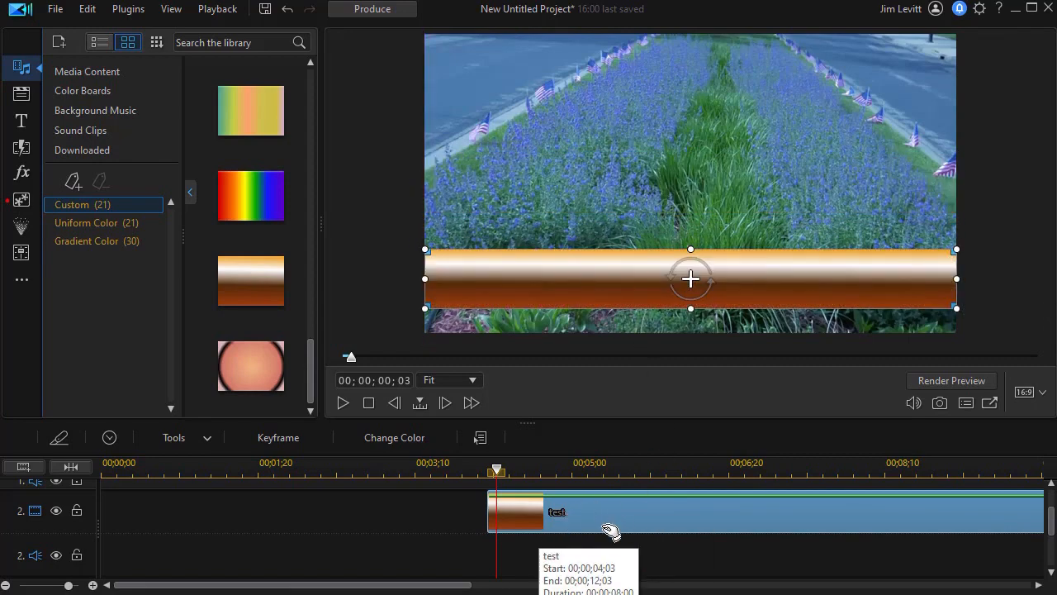
{"action": "mouse_move", "coordinate": [611, 524]}
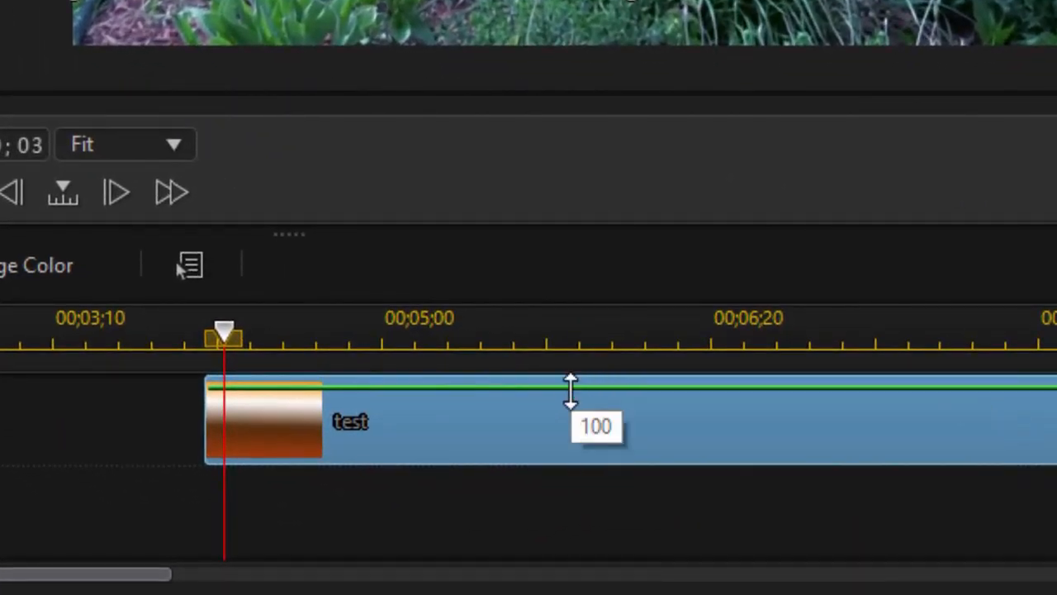
{"action": "left_click_drag", "start_coordinate": [570, 388], "coordinate": [575, 405]}
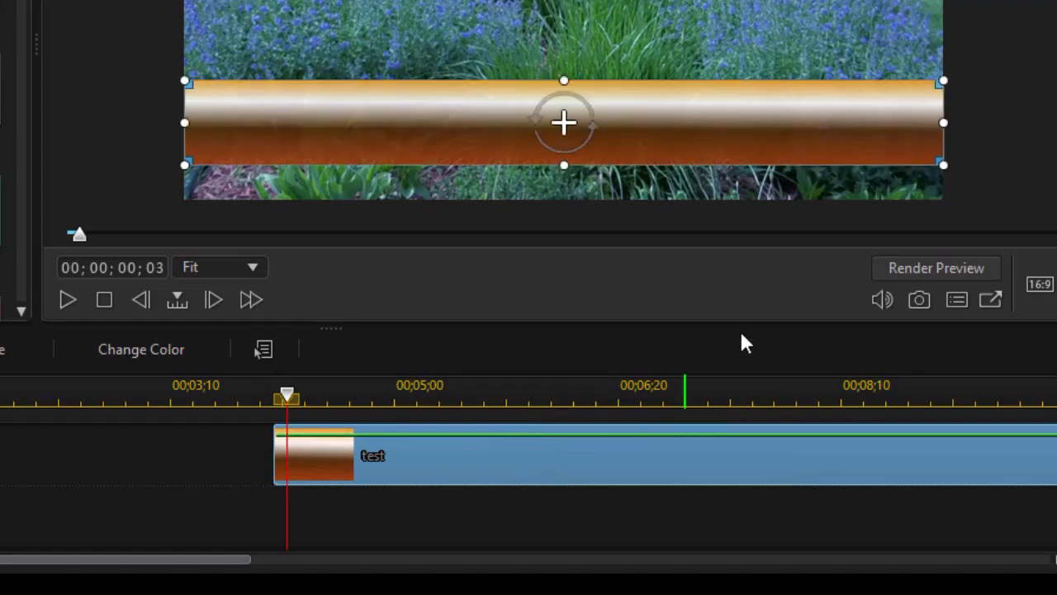
{"action": "mouse_move", "coordinate": [841, 122]}
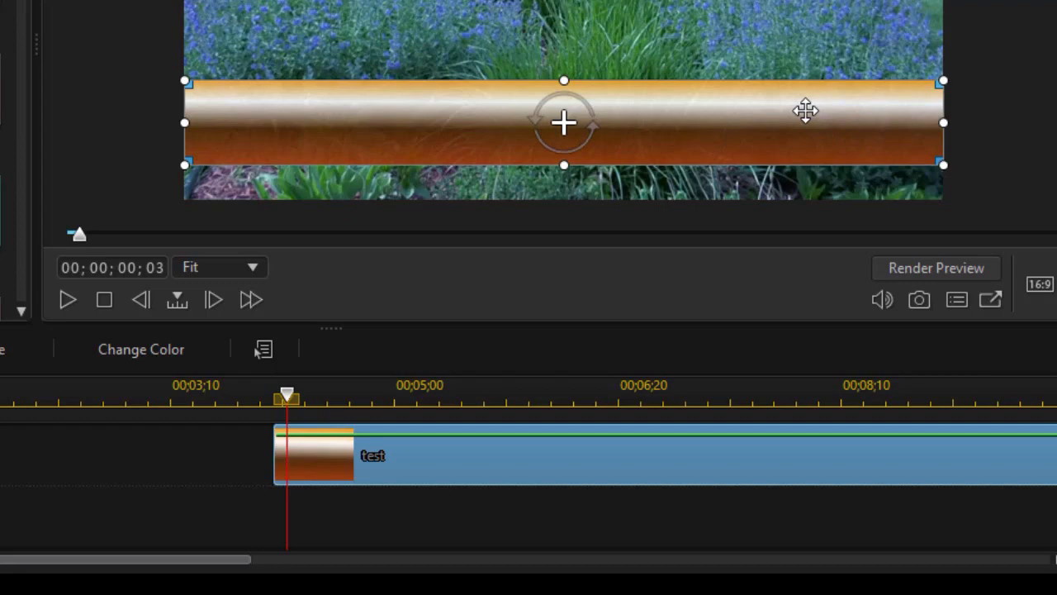
{"action": "mouse_move", "coordinate": [690, 231]}
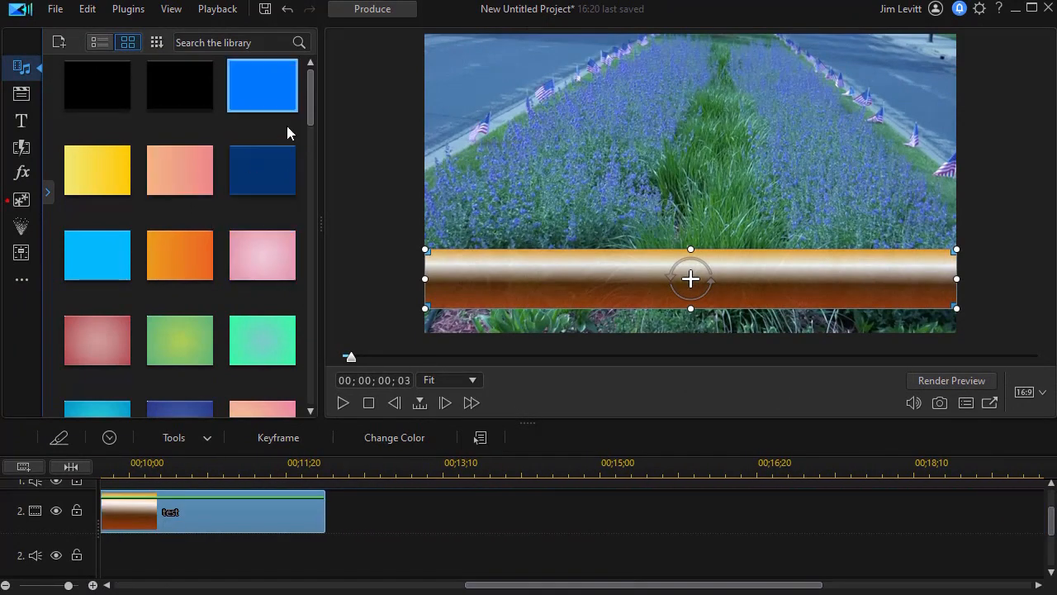
Place the rainbow gradient board on track 2 after the copper clip as a bar over the video.
{"action": "scroll", "scroll_direction": "down", "scroll_amount": 3}
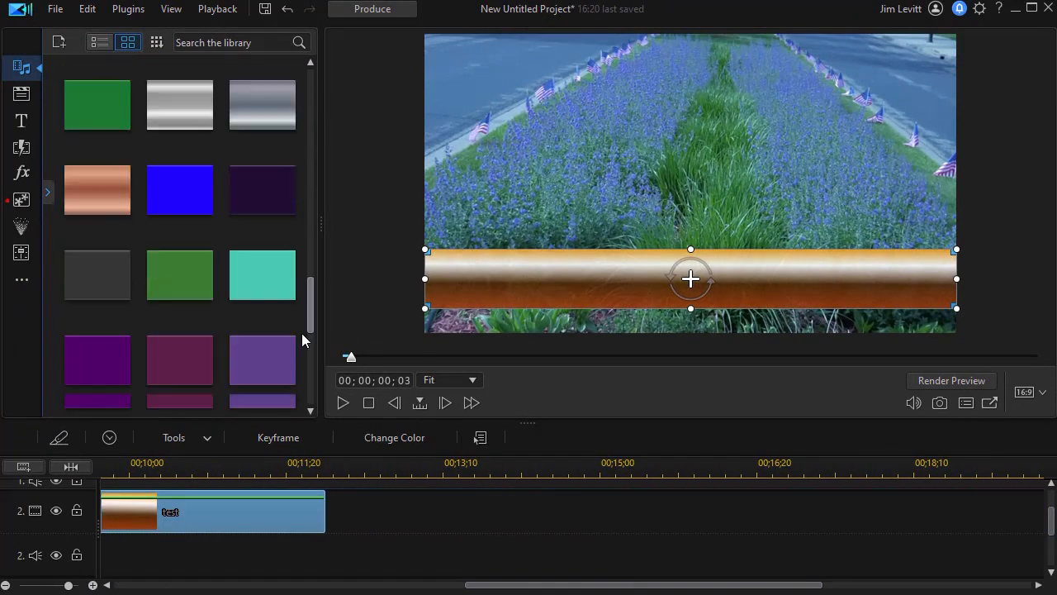
{"action": "scroll", "scroll_direction": "down", "scroll_amount": 3}
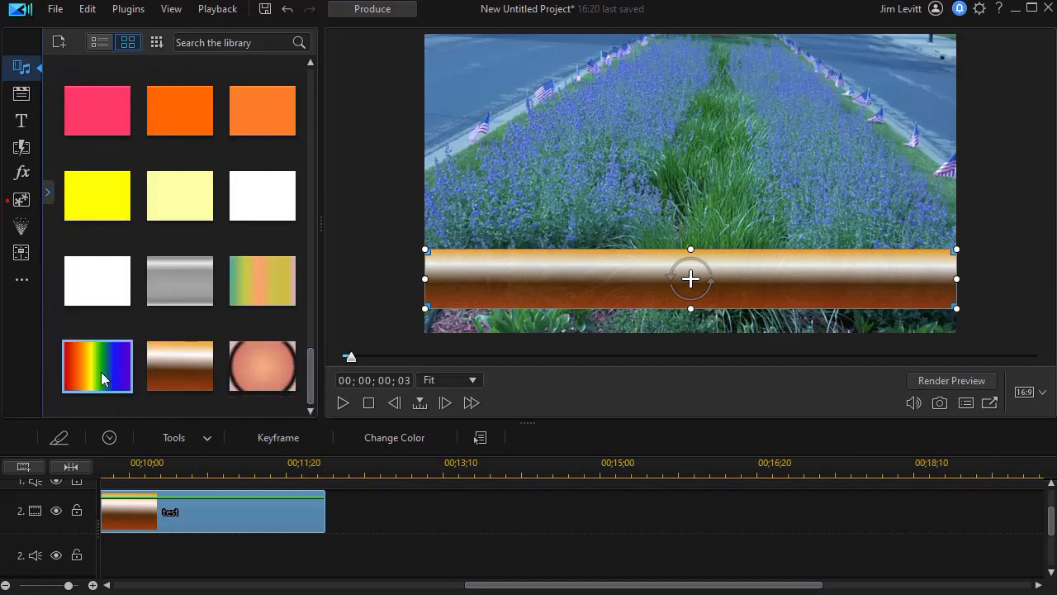
{"action": "left_click_drag", "start_coordinate": [96, 367], "coordinate": [460, 512]}
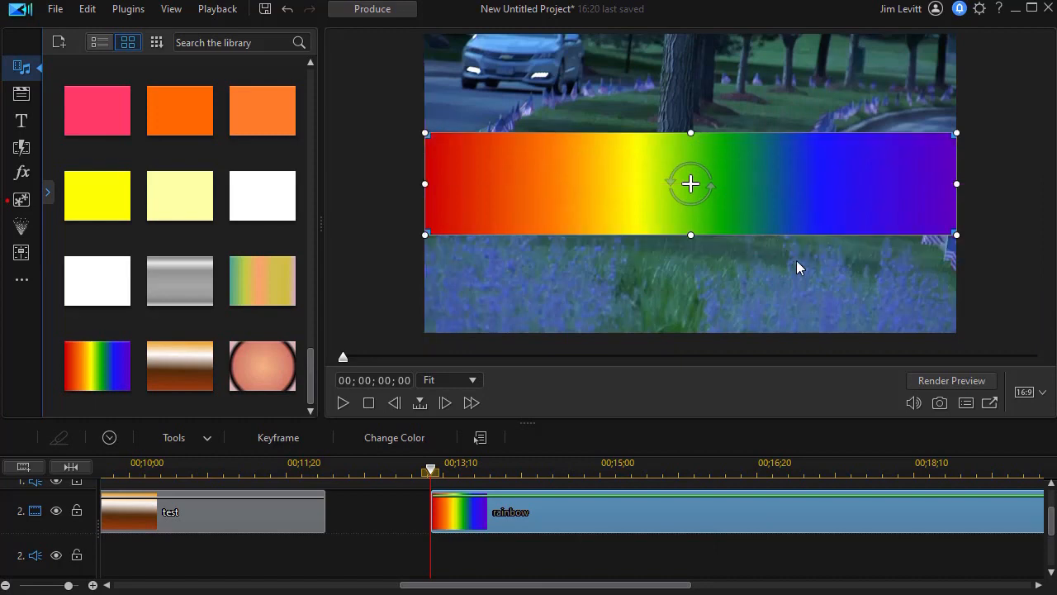
Rotate the rainbow bar's gradient direction to about 277° so colours band horizontally, red on top.
{"action": "left_click", "coordinate": [393, 436]}
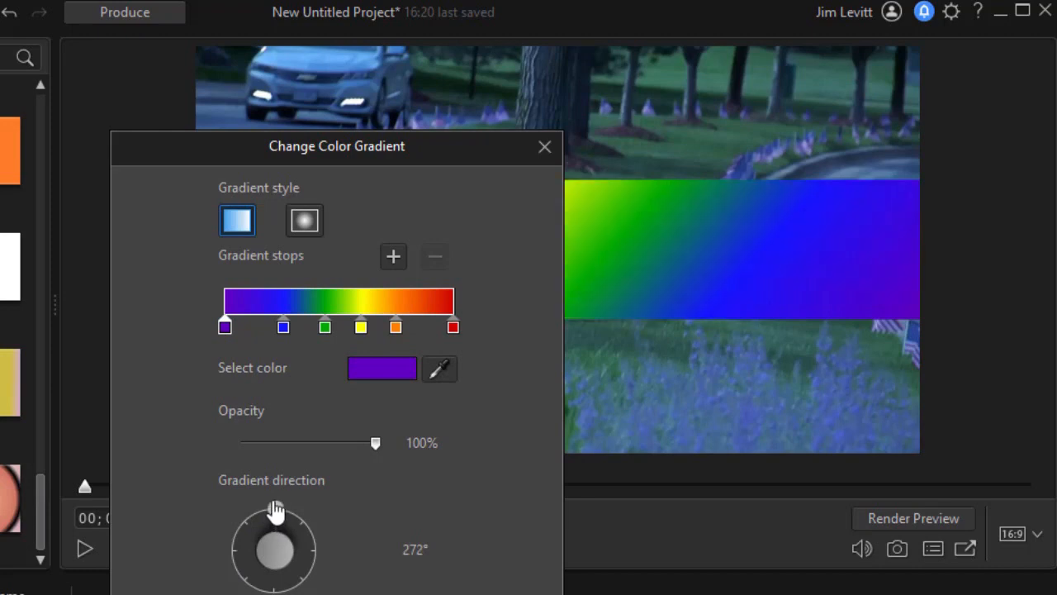
{"action": "left_click_drag", "start_coordinate": [273, 512], "coordinate": [279, 506]}
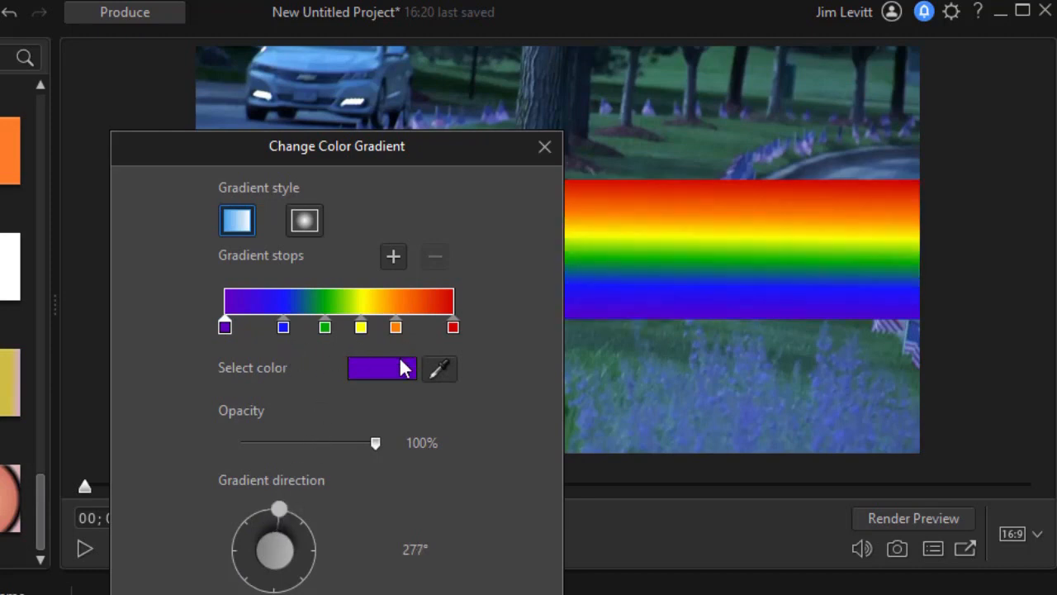
{"action": "left_click_drag", "start_coordinate": [337, 145], "coordinate": [220, 157]}
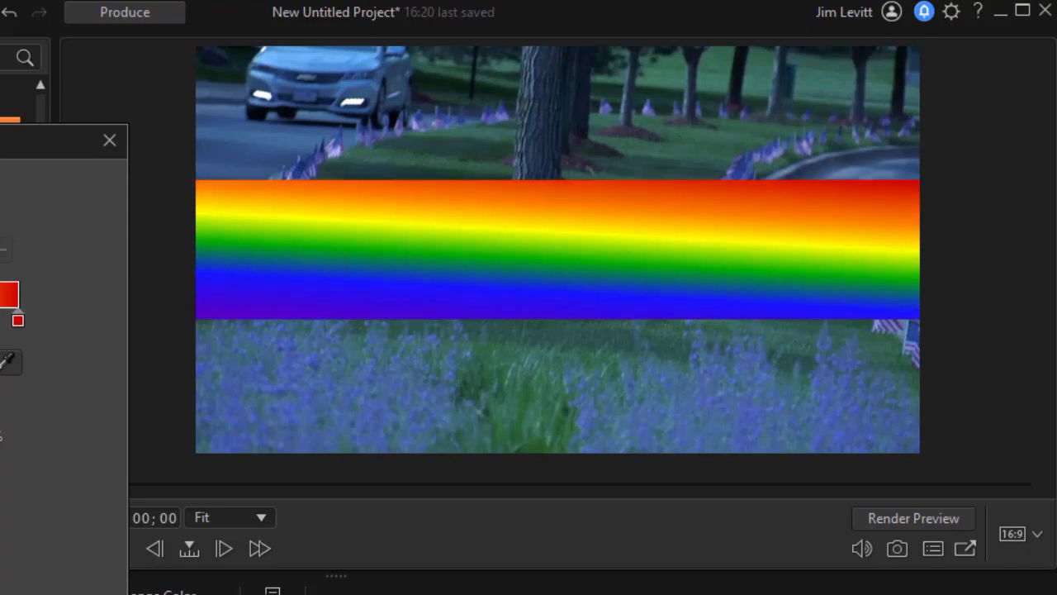
{"action": "left_click", "coordinate": [558, 249]}
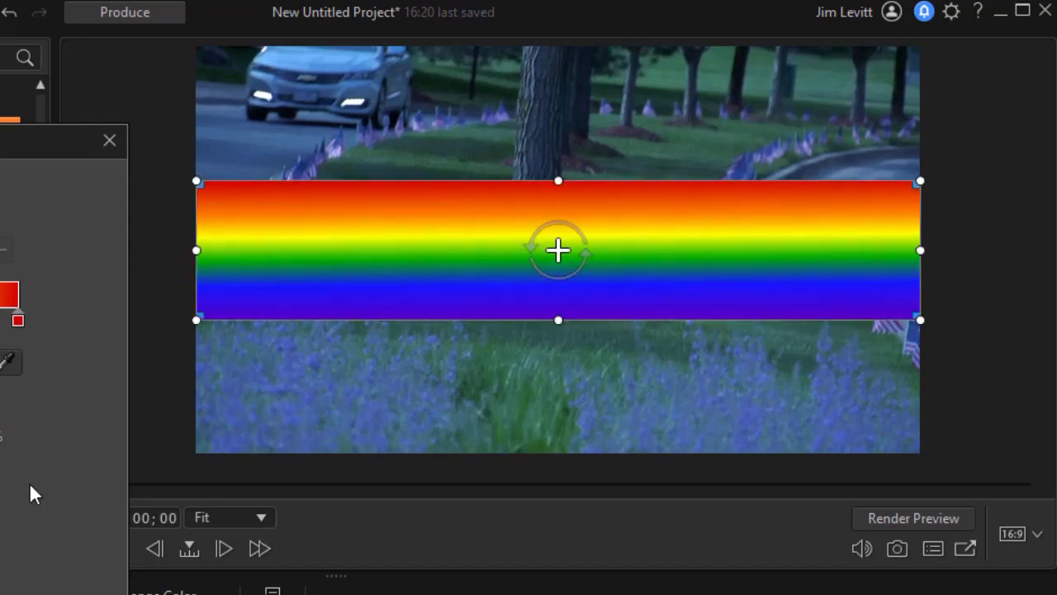